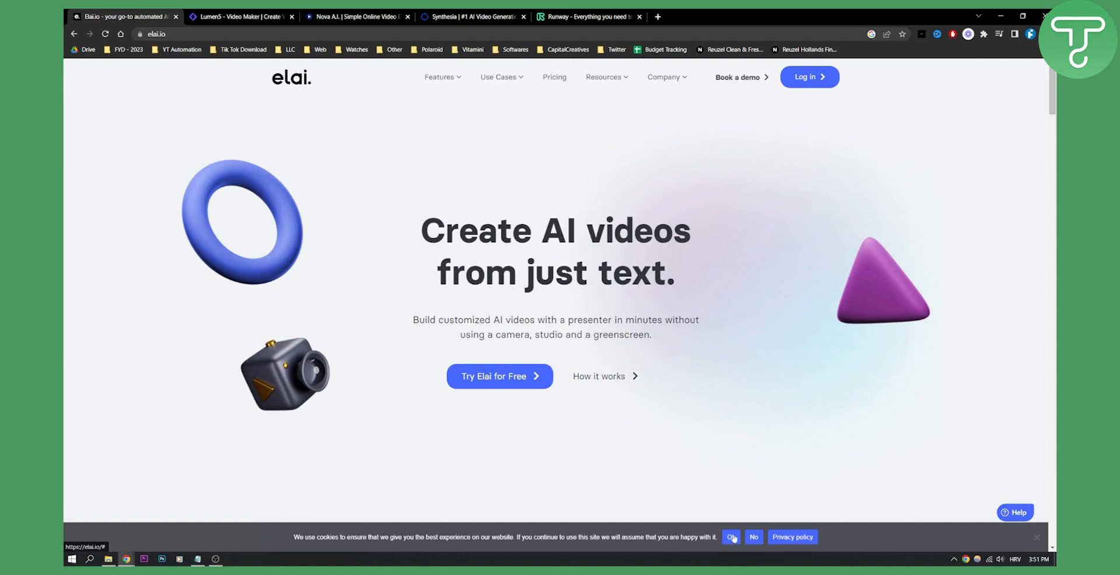
Dismiss Elai's cookie notice and expand the Features menu showing Avatars and Text-to-video.
{"action": "left_click", "coordinate": [731, 536]}
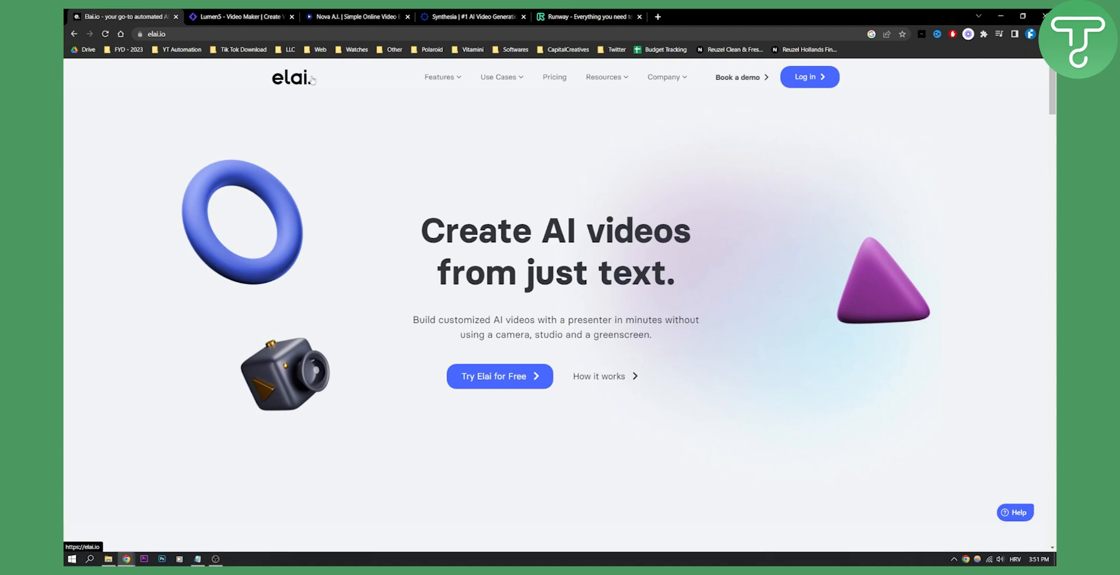
{"action": "left_click", "coordinate": [439, 76]}
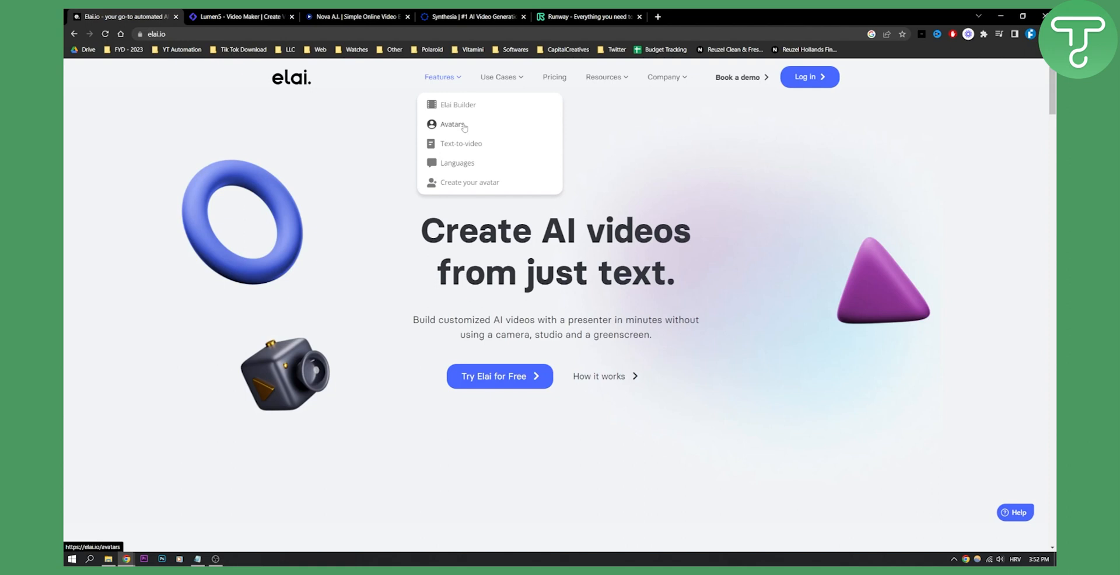
{"action": "mouse_move", "coordinate": [464, 144]}
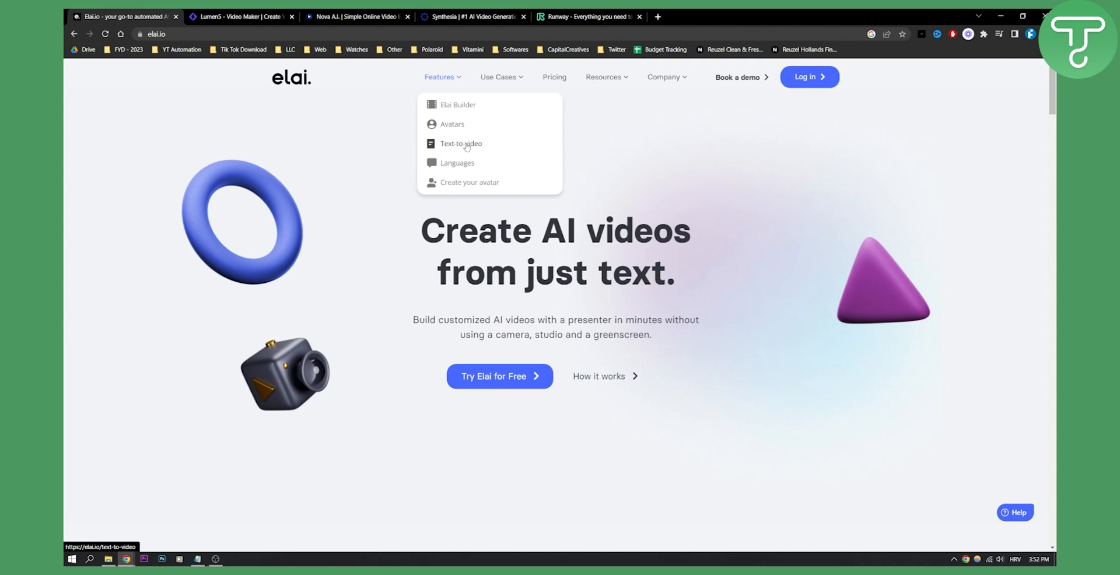
{"action": "mouse_move", "coordinate": [471, 188]}
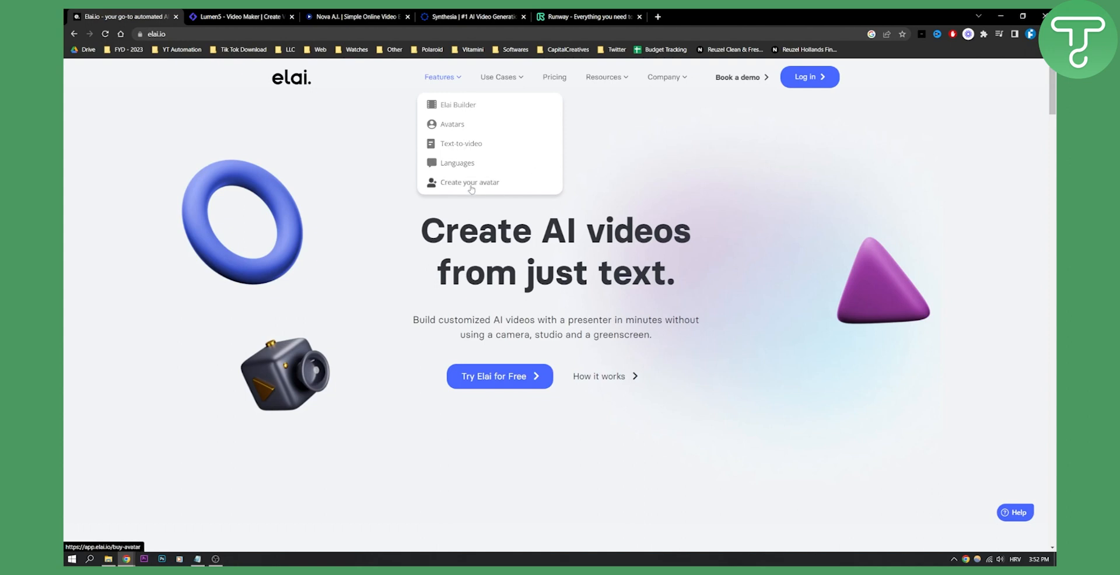
{"action": "scroll", "scroll_direction": "down", "scroll_amount": 3}
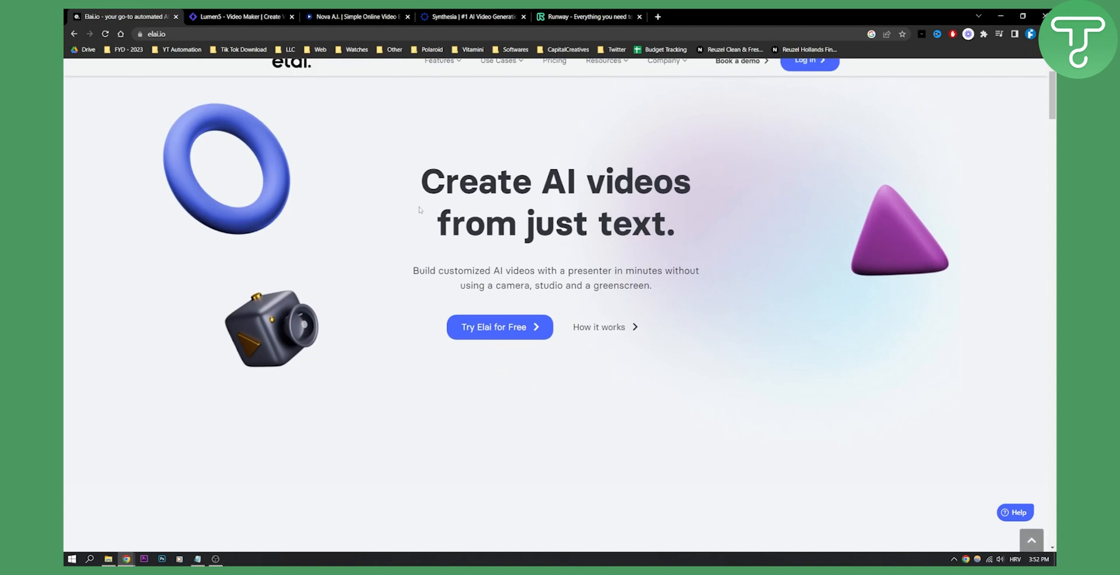
{"action": "scroll", "scroll_direction": "down", "scroll_amount": 3}
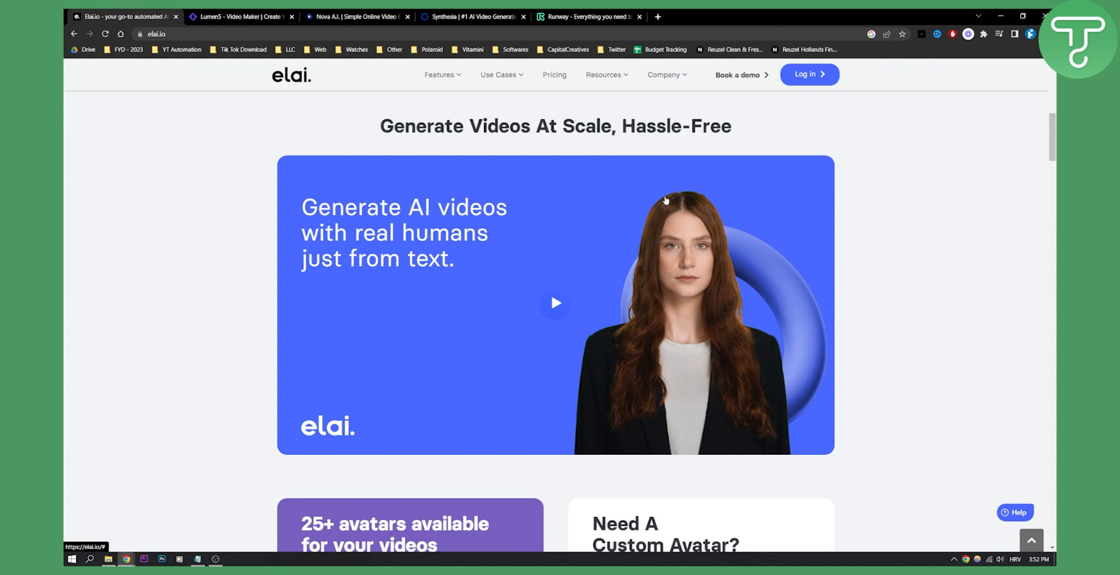
{"action": "scroll", "scroll_direction": "down", "scroll_amount": 3}
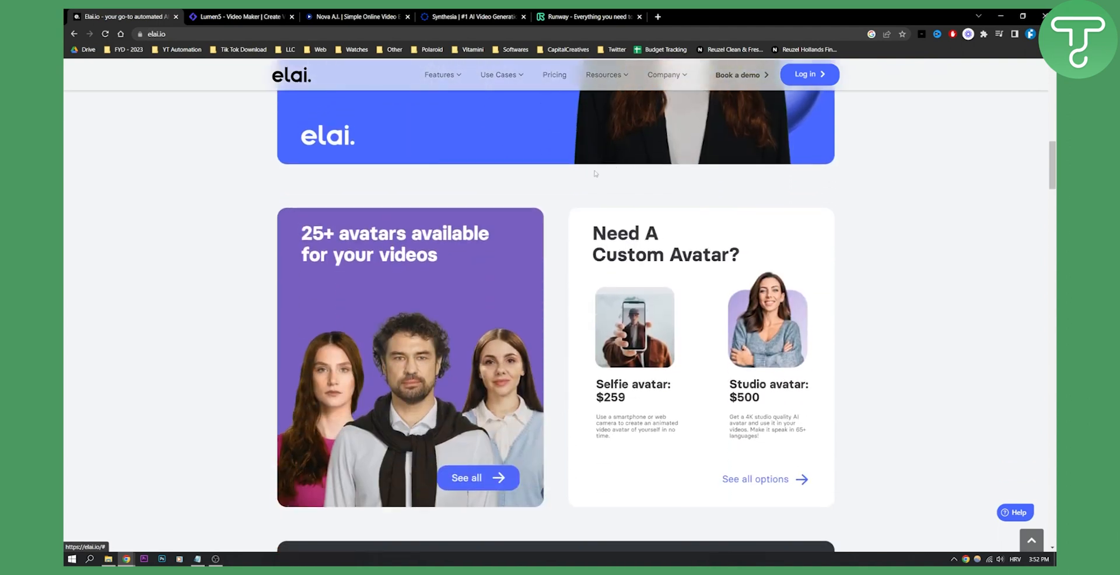
{"action": "scroll", "scroll_direction": "down", "scroll_amount": 3}
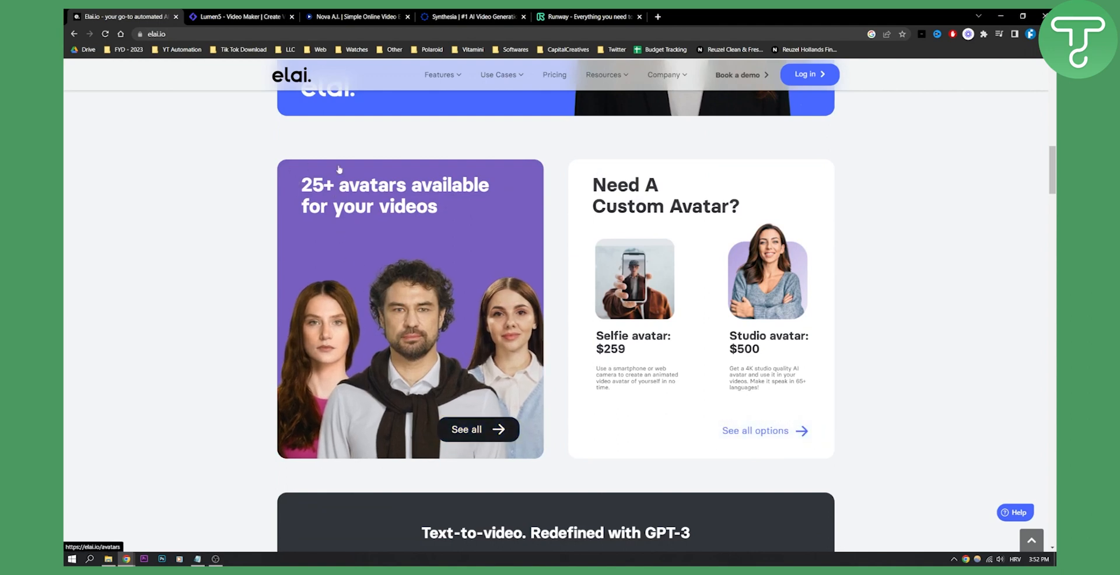
{"action": "scroll", "scroll_direction": "down", "scroll_amount": 3}
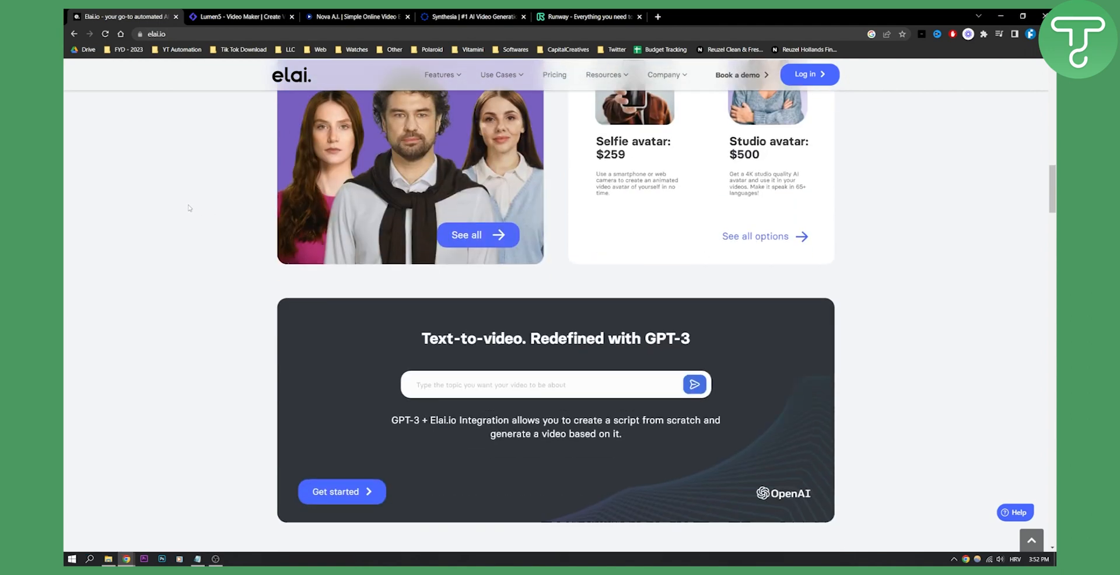
{"action": "scroll", "scroll_direction": "down", "scroll_amount": 3}
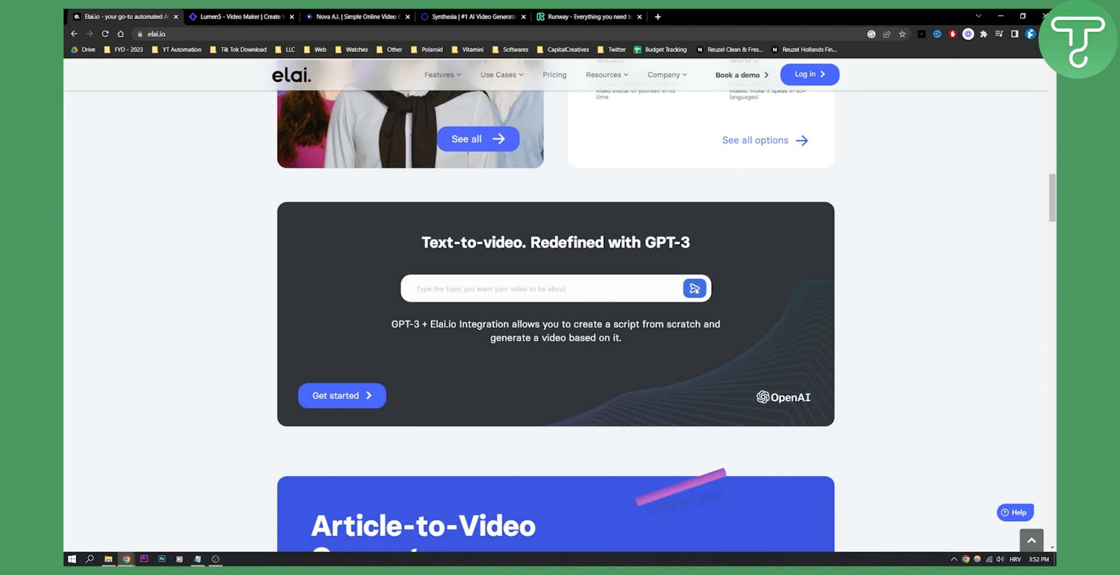
{"action": "scroll", "scroll_direction": "down", "scroll_amount": 3}
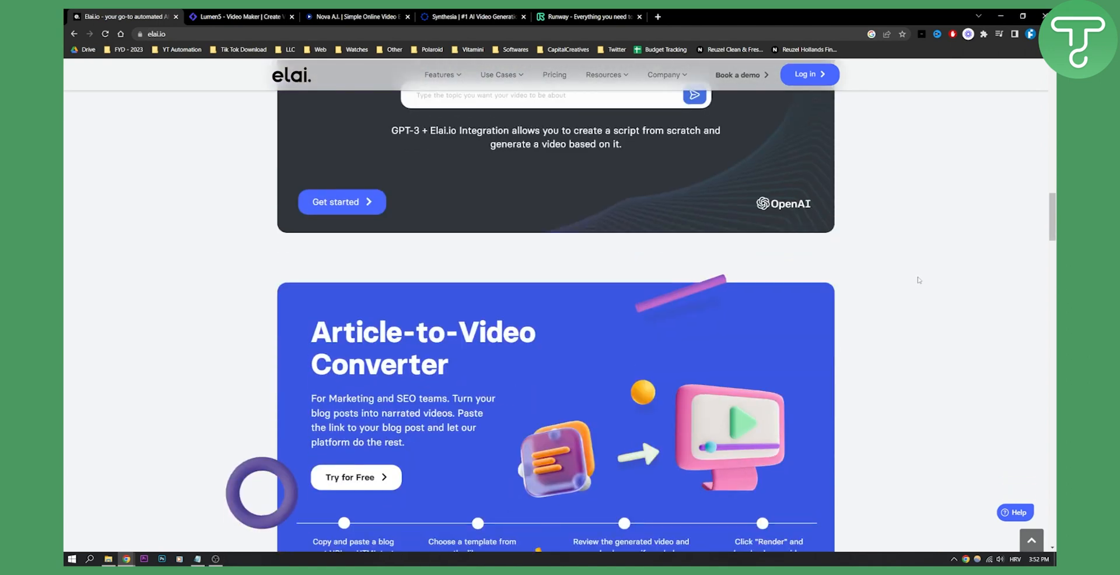
{"action": "scroll", "scroll_direction": "up", "scroll_amount": 3}
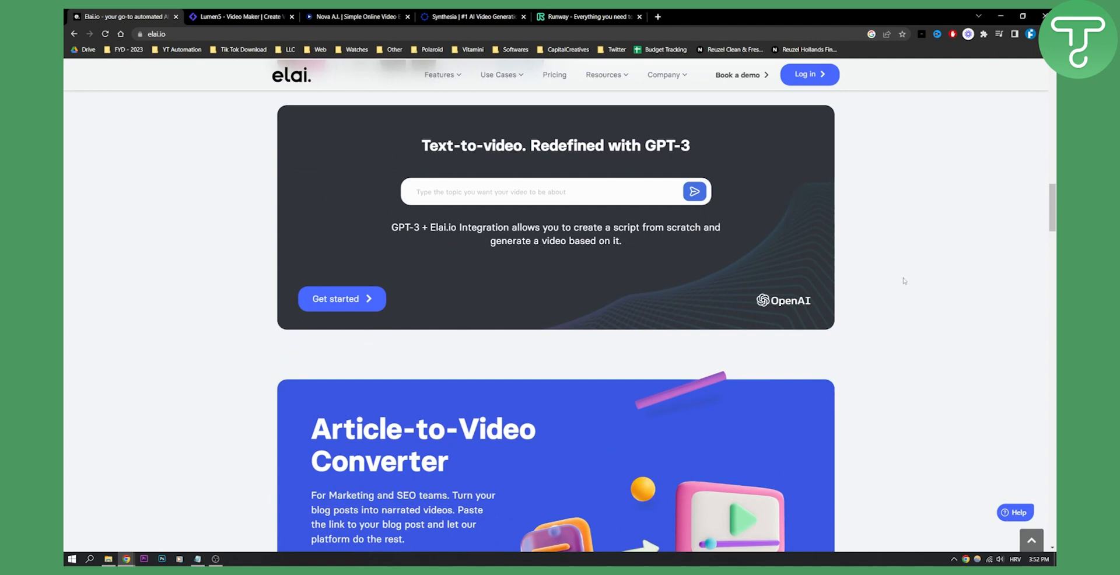
{"action": "scroll", "scroll_direction": "up", "scroll_amount": 3}
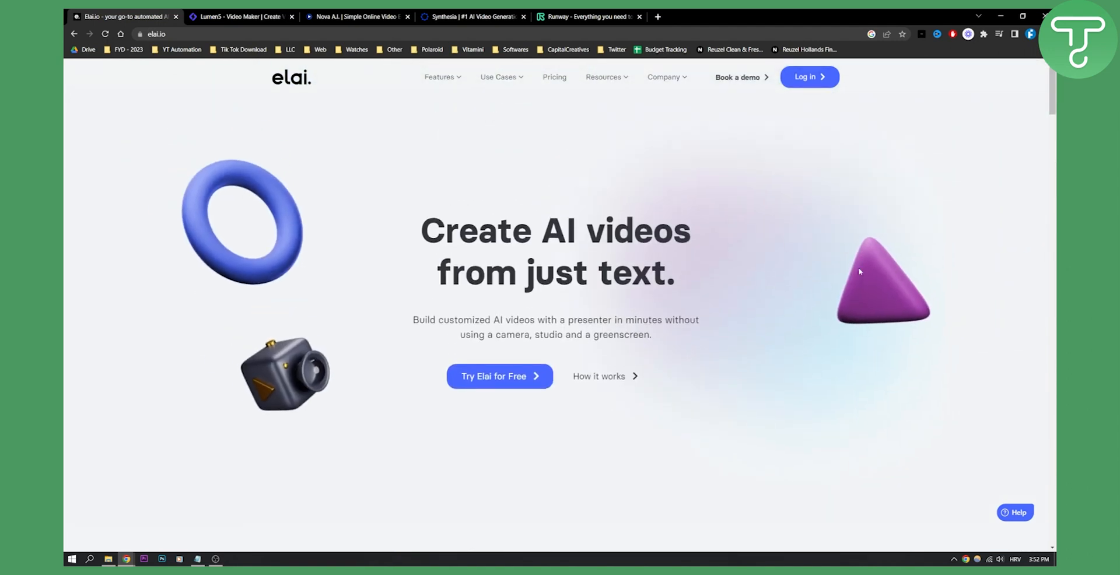
Open Elai's pricing page and scroll through the Free, Basic $29, Advanced $99 and Custom plans.
{"action": "left_click", "coordinate": [554, 77]}
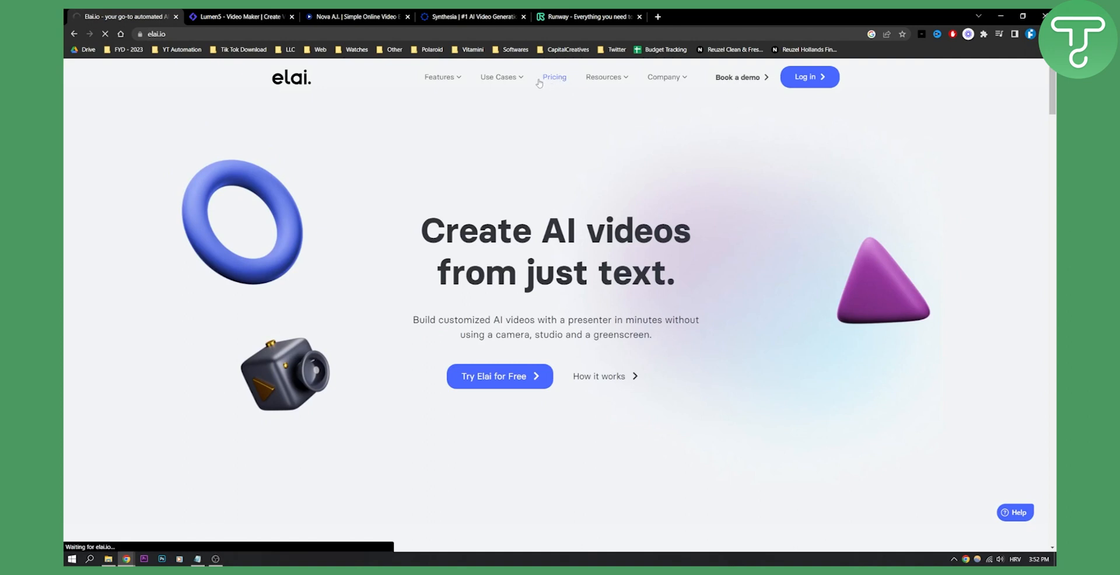
{"action": "left_click", "coordinate": [554, 77]}
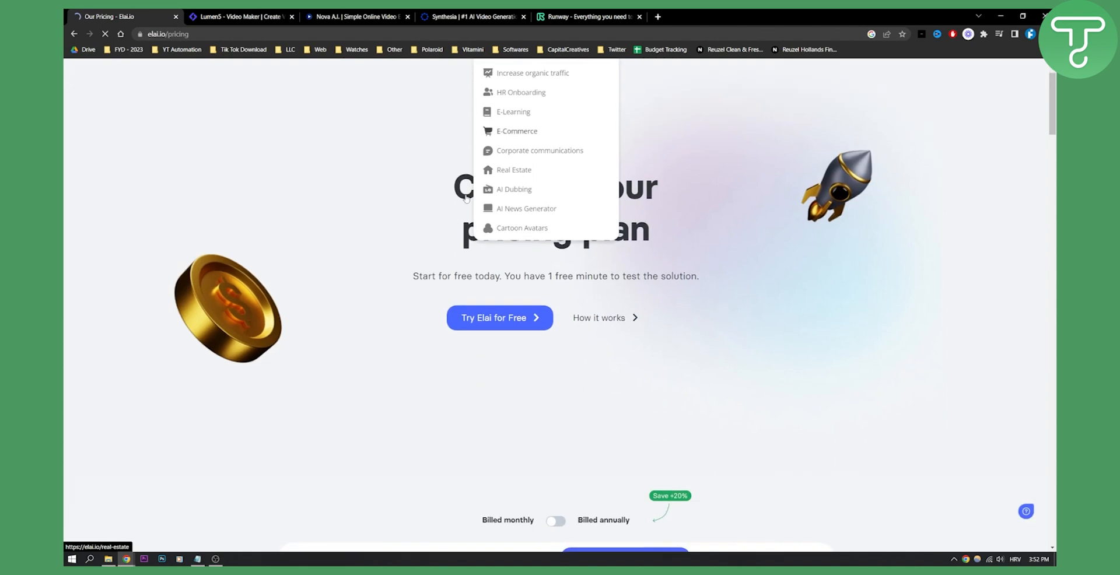
{"action": "scroll", "scroll_direction": "down", "scroll_amount": 3}
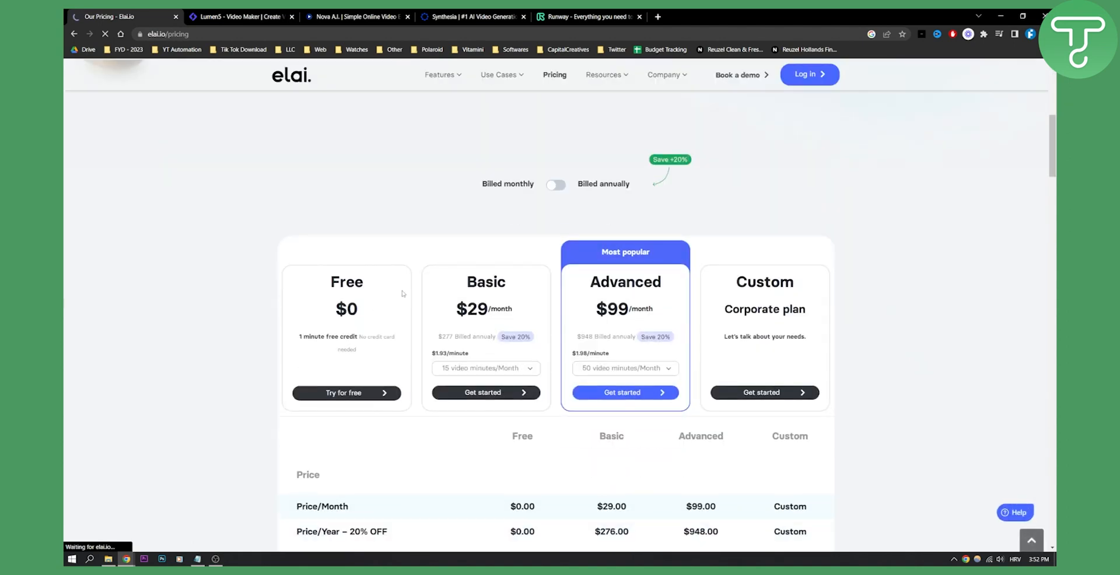
{"action": "scroll", "scroll_direction": "down", "scroll_amount": 3}
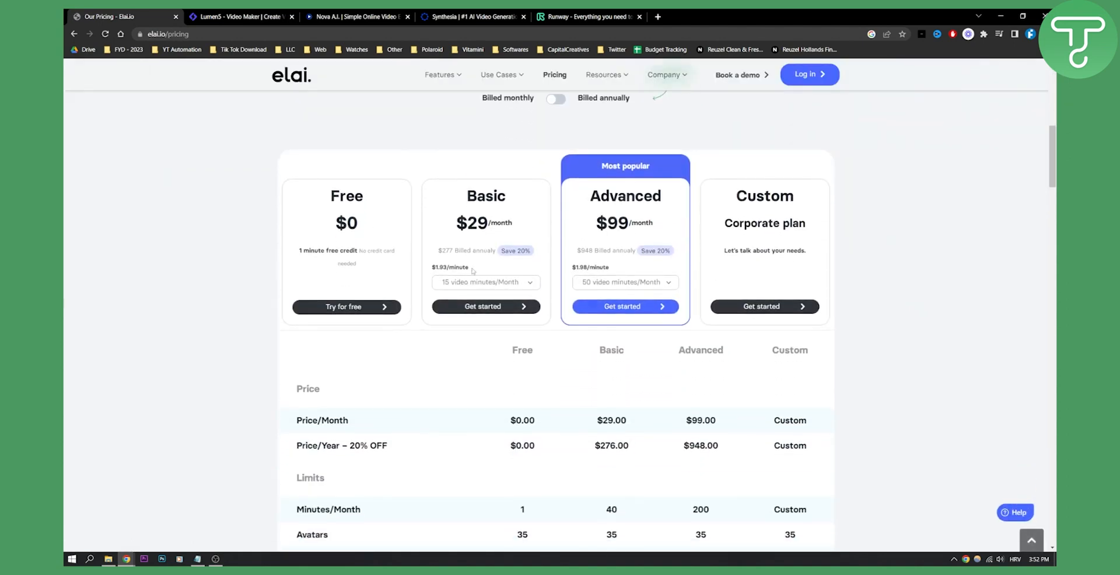
{"action": "scroll", "scroll_direction": "down", "scroll_amount": 3}
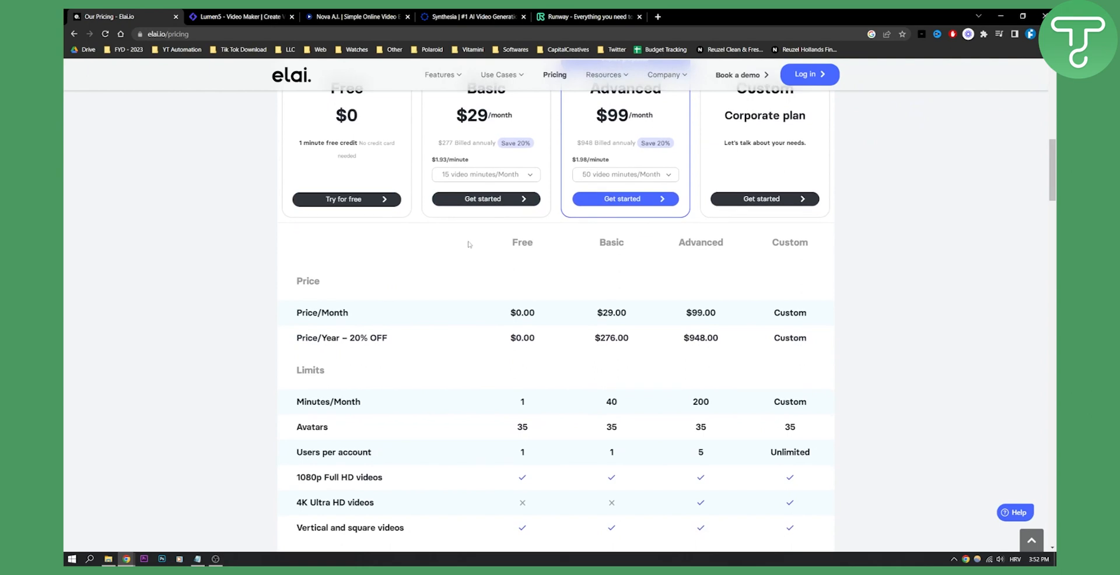
{"action": "mouse_move", "coordinate": [450, 238]}
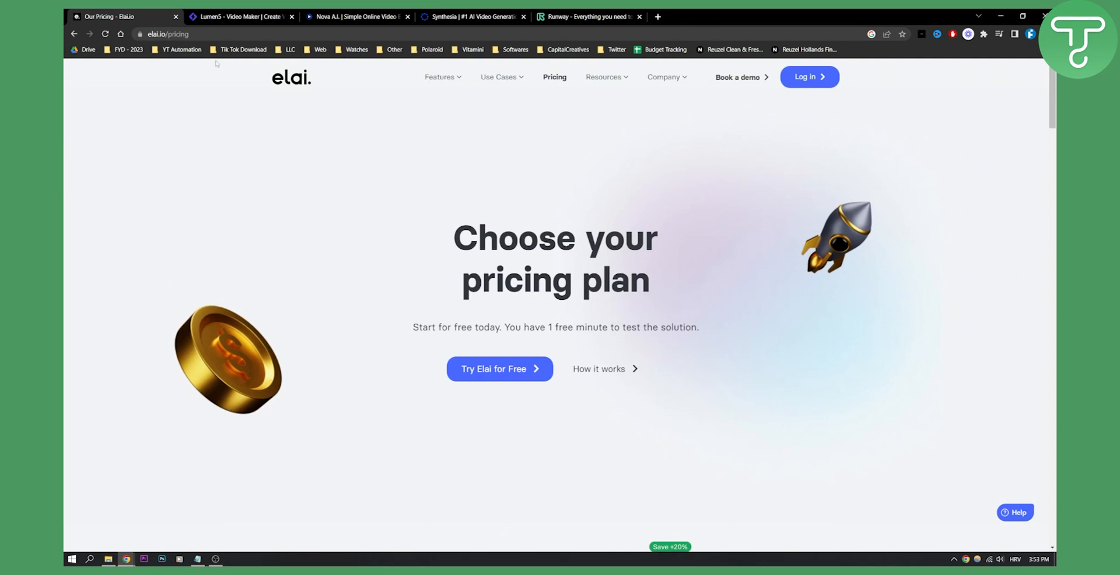
Switch to the Lumen5 tab and scroll through its editor demo and client logos.
{"action": "left_click", "coordinate": [239, 17]}
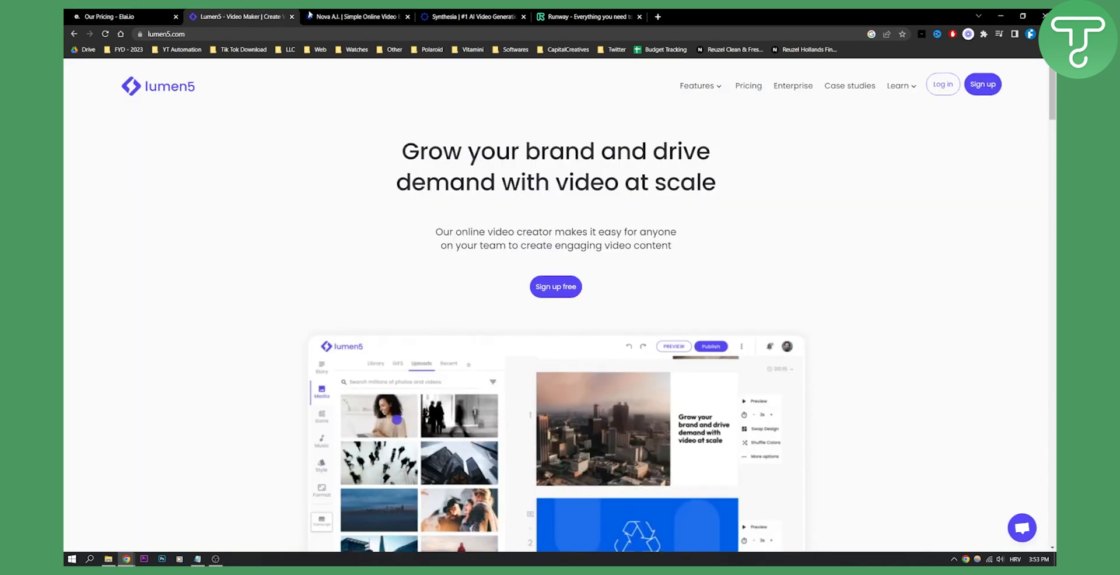
{"action": "left_click", "coordinate": [321, 416]}
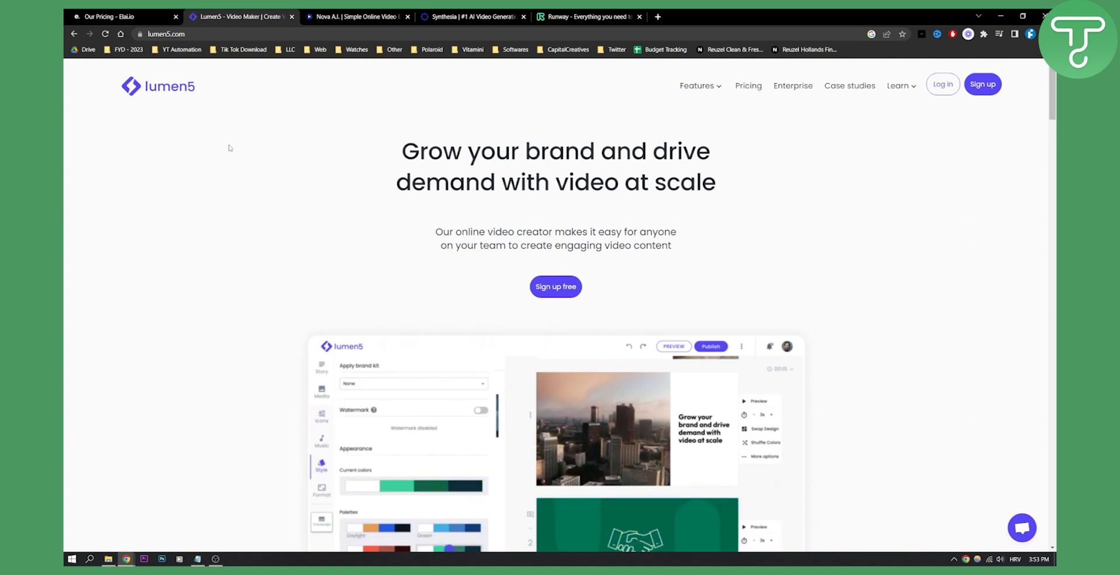
{"action": "scroll", "scroll_direction": "down", "scroll_amount": 3}
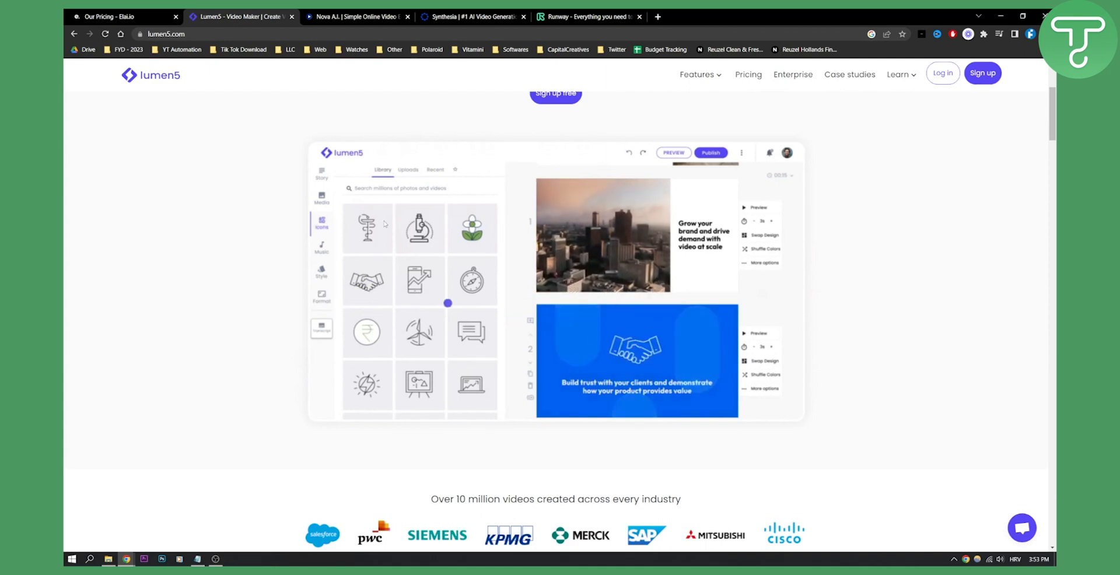
{"action": "left_click", "coordinate": [321, 272]}
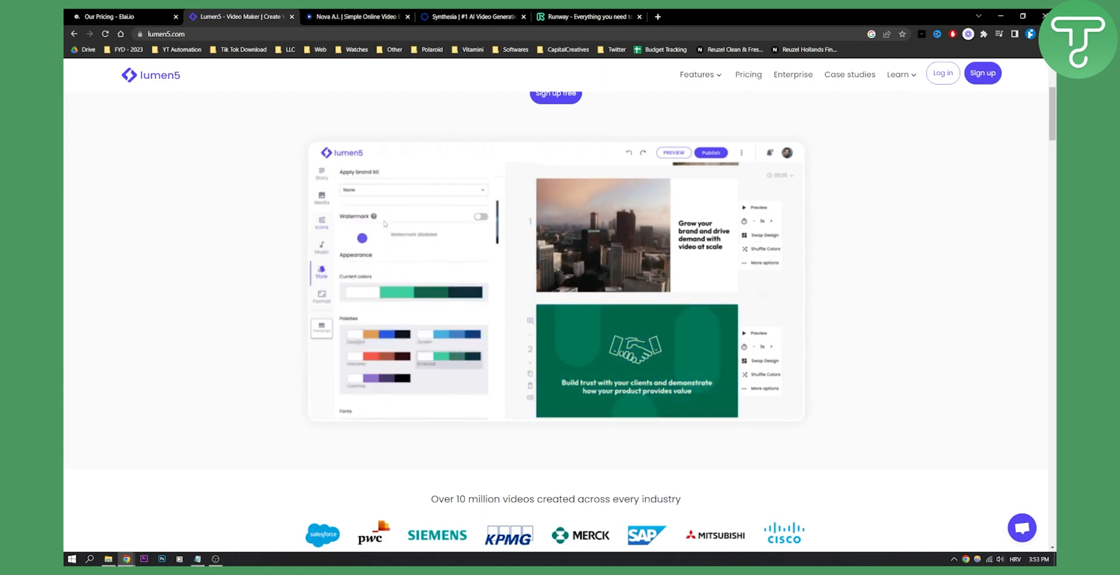
{"action": "left_click", "coordinate": [321, 197]}
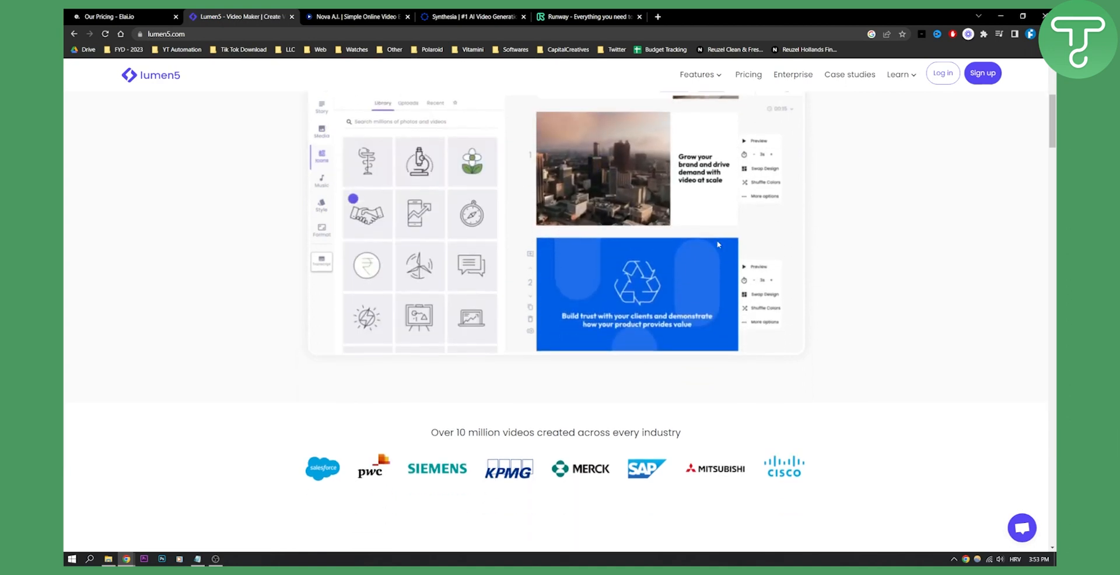
{"action": "scroll", "scroll_direction": "down", "scroll_amount": 3}
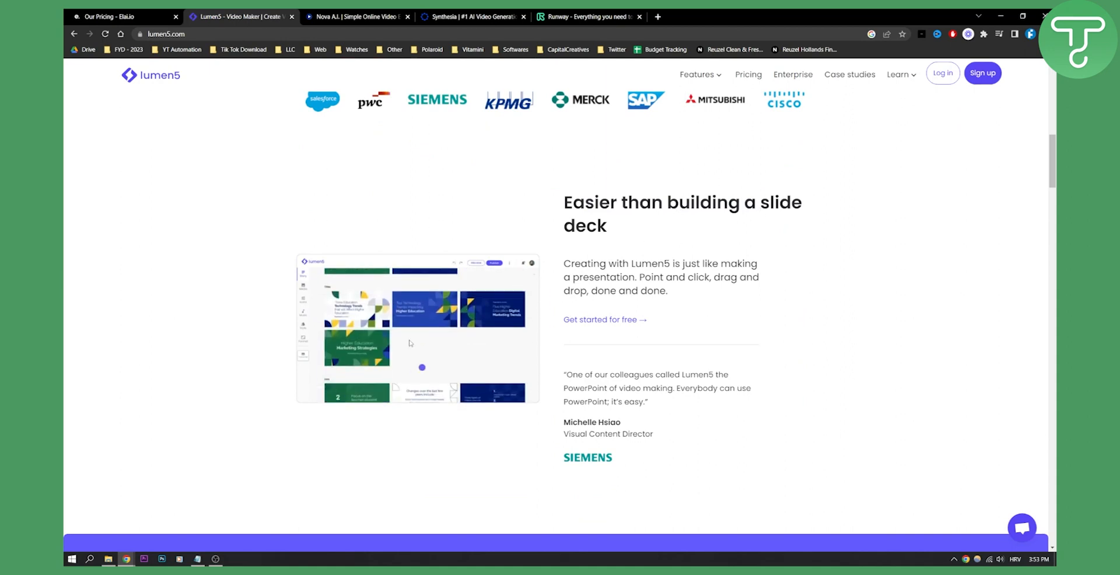
{"action": "scroll", "scroll_direction": "down", "scroll_amount": 3}
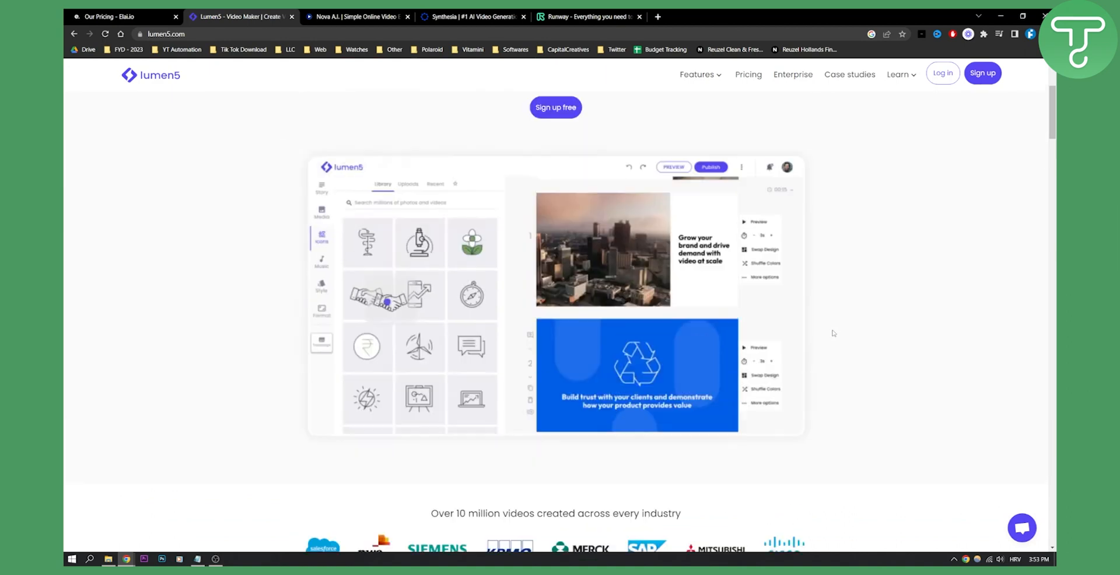
Review Lumen5's yearly plans: Community $0, Basic $19, Starter $59, Professional $149, Enterprise Custom.
{"action": "left_click", "coordinate": [747, 86]}
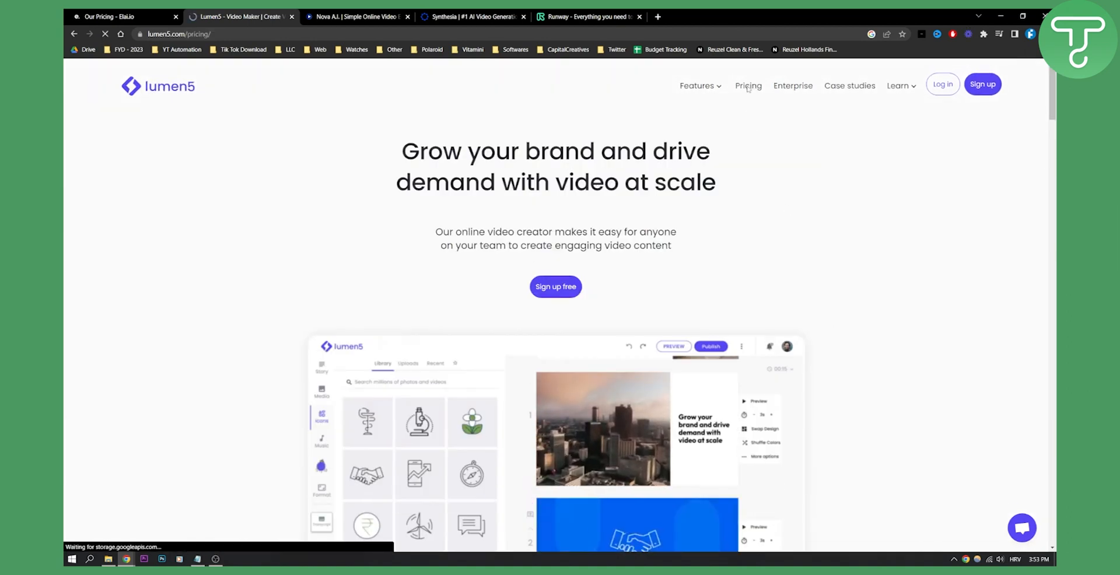
{"action": "left_click", "coordinate": [748, 85]}
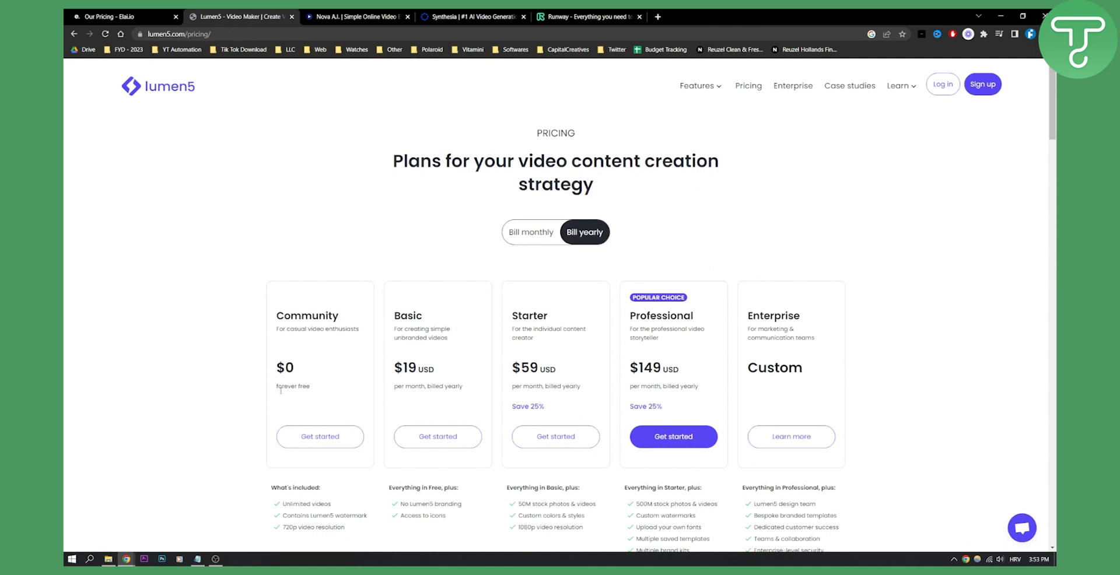
{"action": "scroll", "scroll_direction": "down", "scroll_amount": 3}
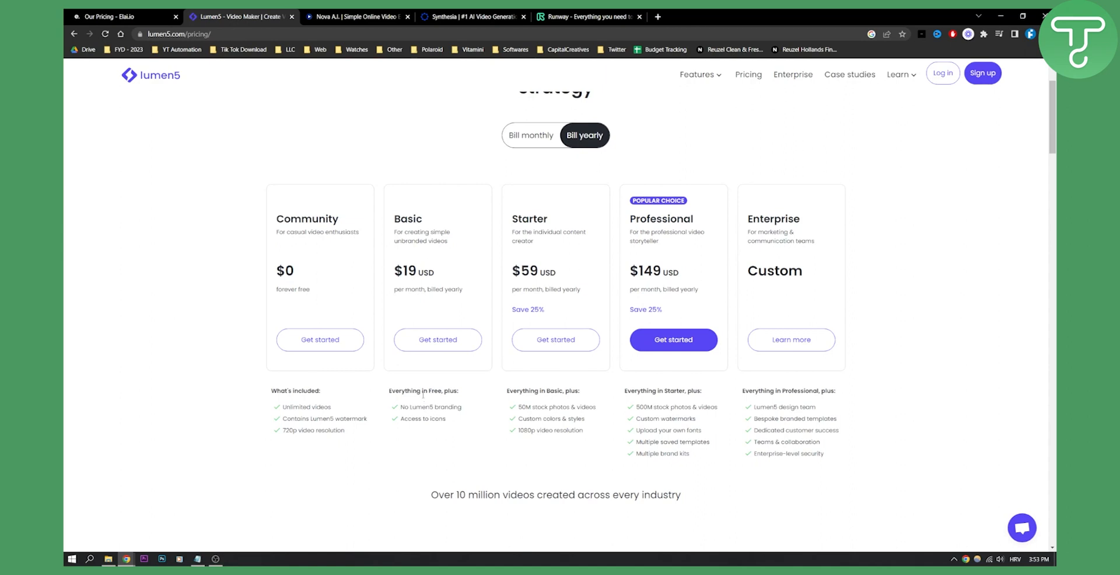
{"action": "double_click", "coordinate": [425, 407]}
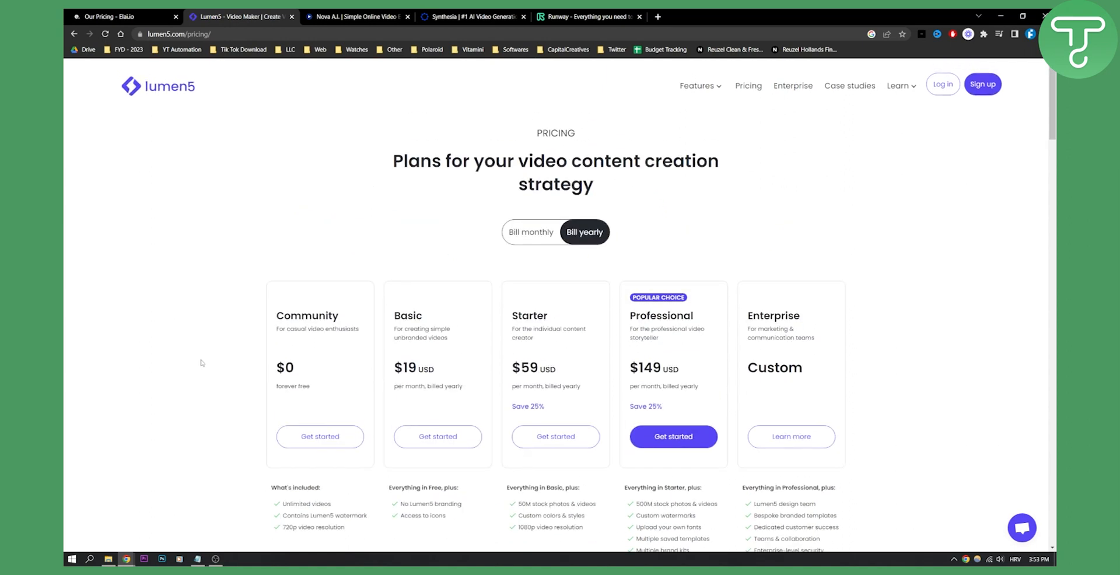
Switch to the Nova A.I. tab headed 'Welcome to the Video Editing Universe'.
{"action": "left_click", "coordinate": [353, 16]}
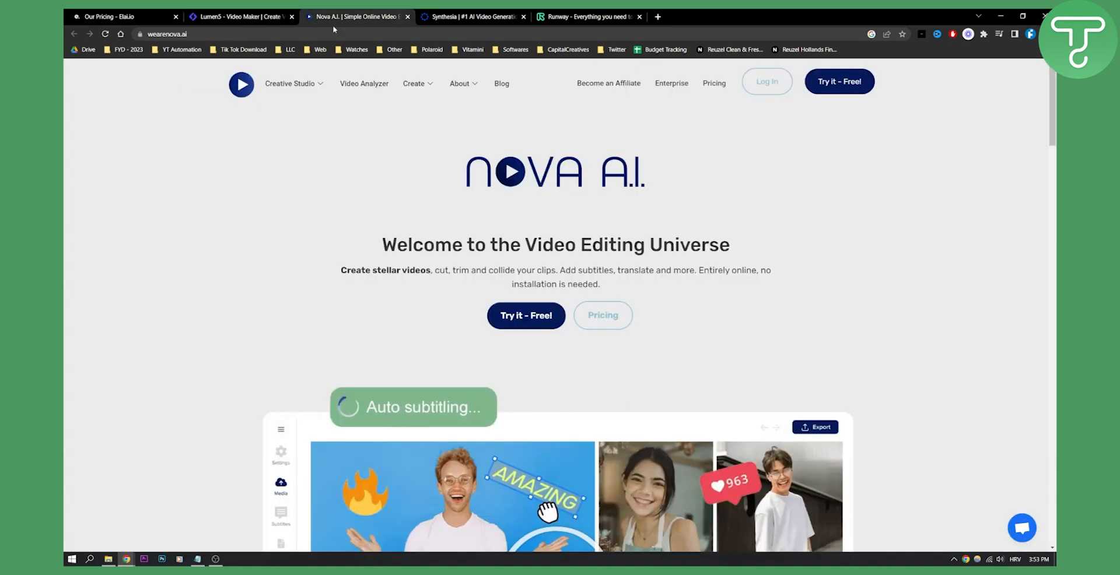
{"action": "mouse_move", "coordinate": [730, 176]}
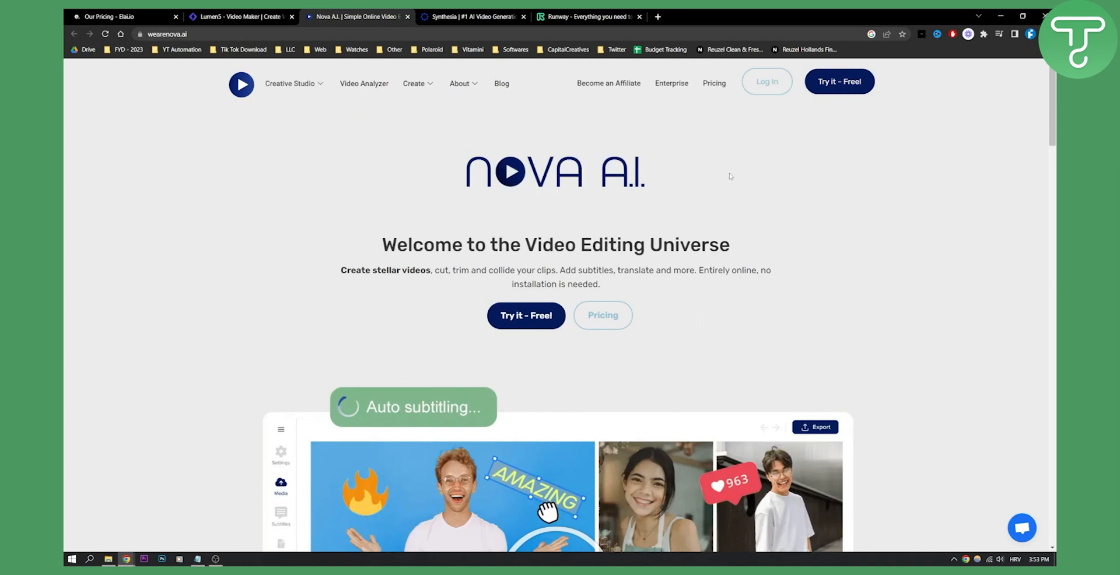
{"action": "mouse_move", "coordinate": [734, 177]}
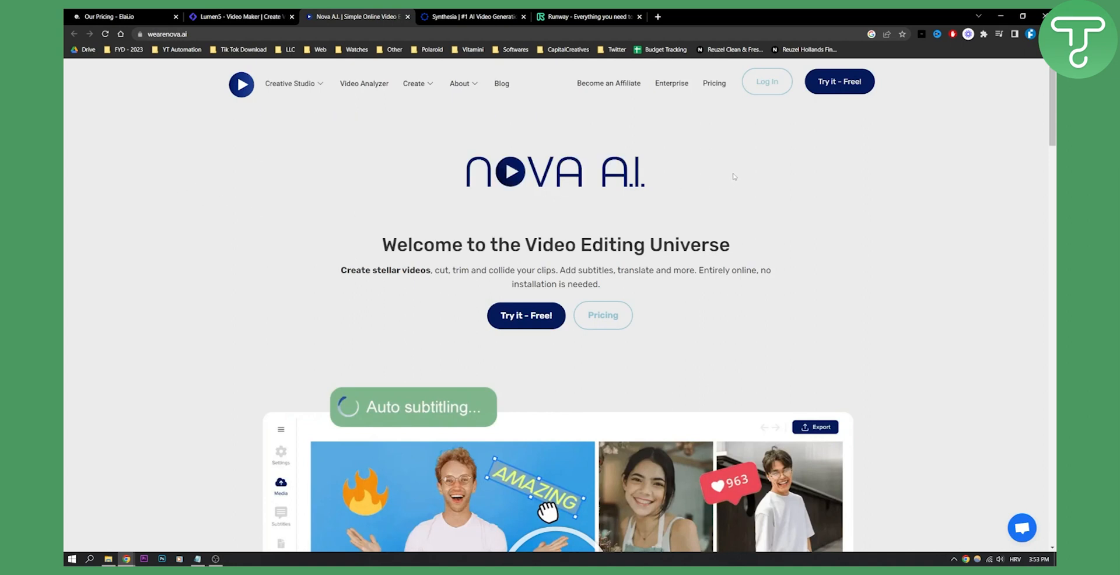
{"action": "mouse_move", "coordinate": [397, 285]}
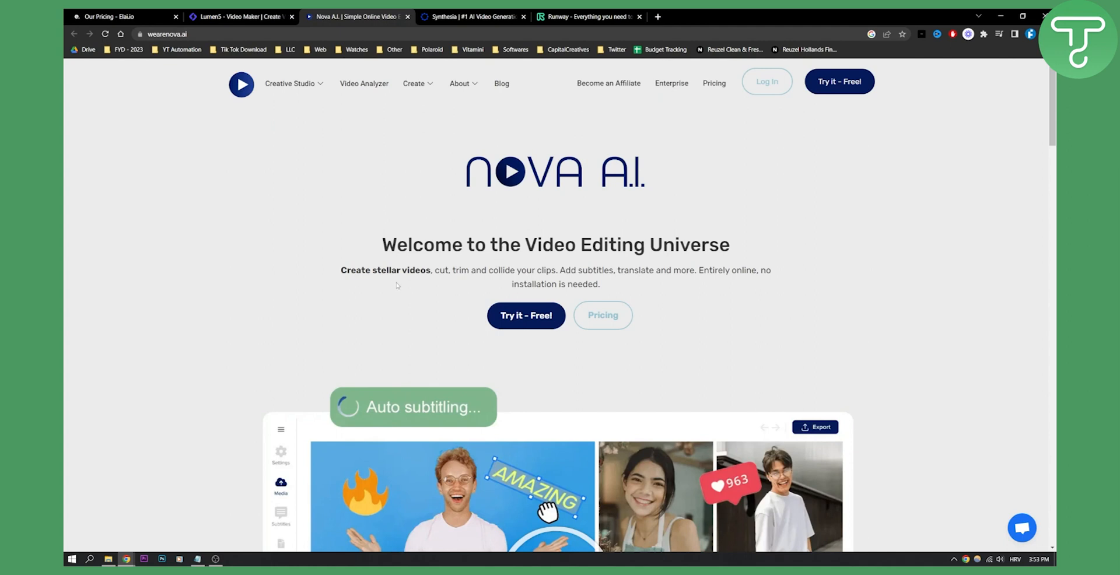
{"action": "mouse_move", "coordinate": [513, 263]}
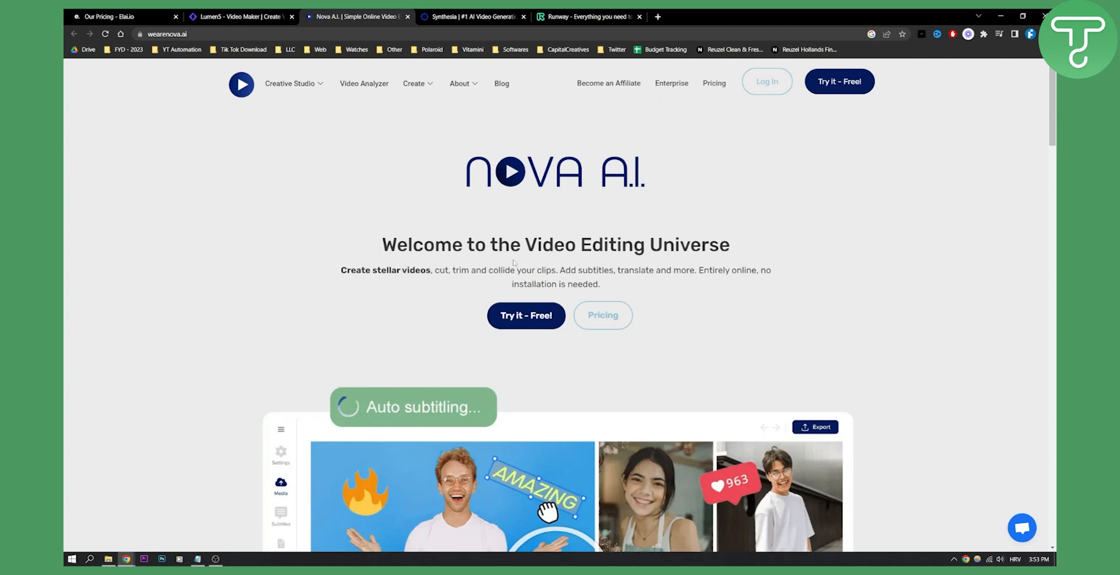
{"action": "mouse_move", "coordinate": [506, 264]}
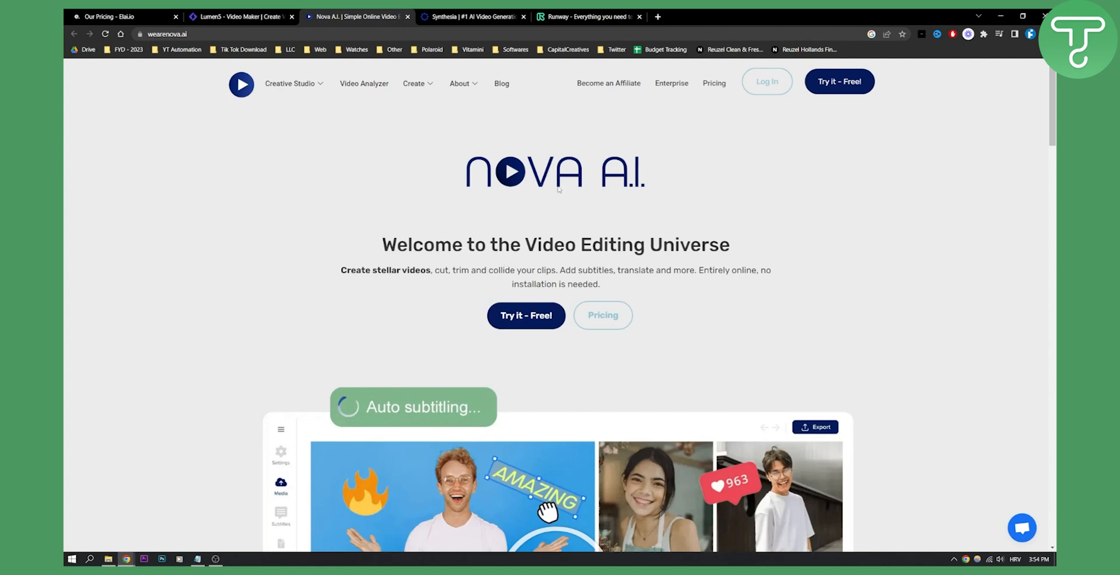
{"action": "mouse_move", "coordinate": [554, 178]}
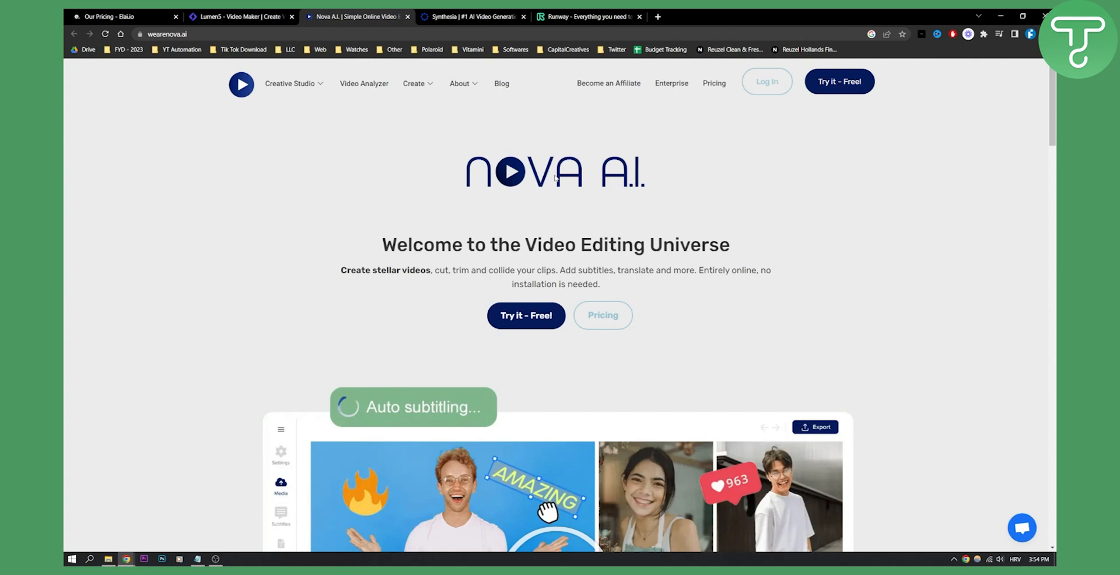
{"action": "scroll", "scroll_direction": "down", "scroll_amount": 3}
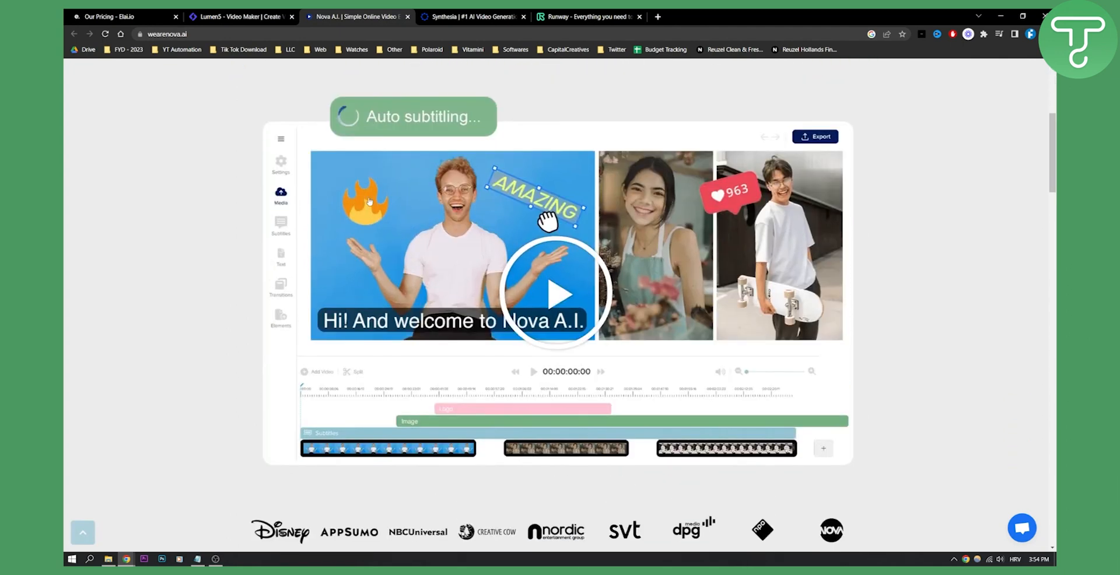
{"action": "scroll", "scroll_direction": "down", "scroll_amount": 3}
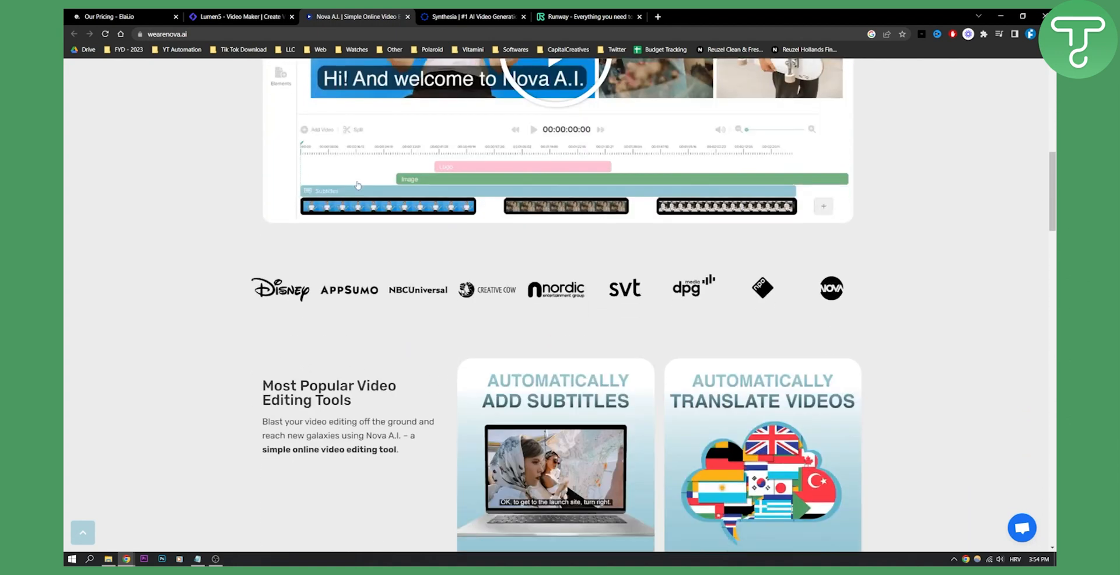
{"action": "scroll", "scroll_direction": "down", "scroll_amount": 3}
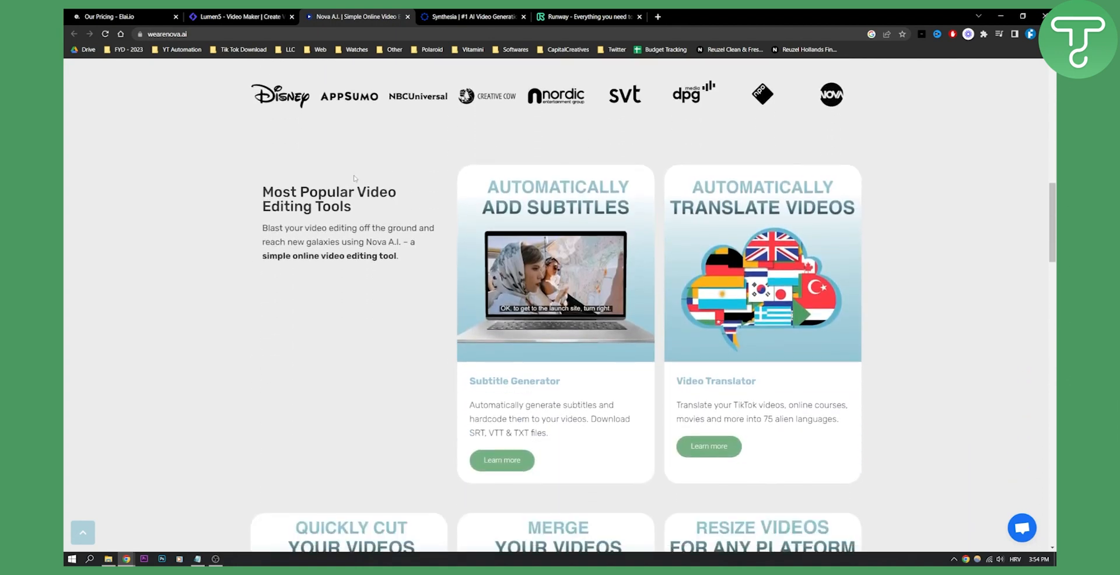
{"action": "scroll", "scroll_direction": "down", "scroll_amount": 3}
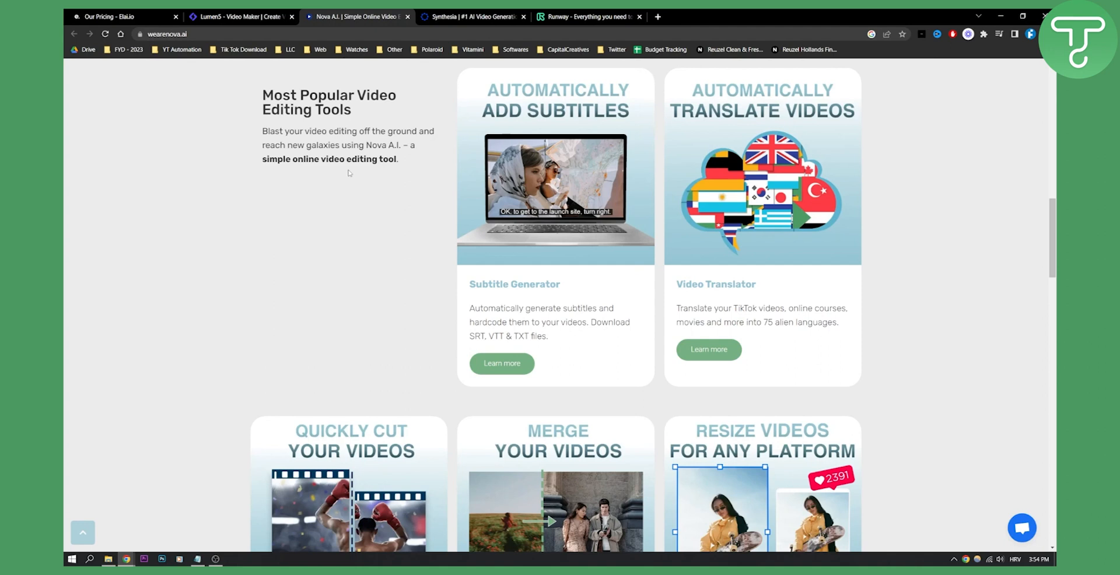
{"action": "scroll", "scroll_direction": "up", "scroll_amount": 3}
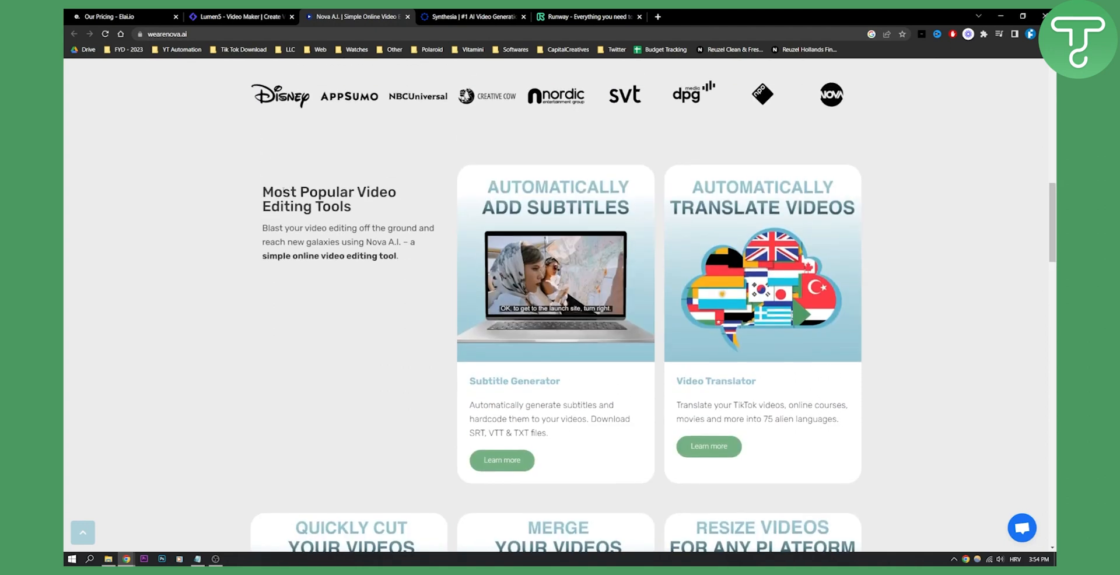
{"action": "scroll", "scroll_direction": "down", "scroll_amount": 3}
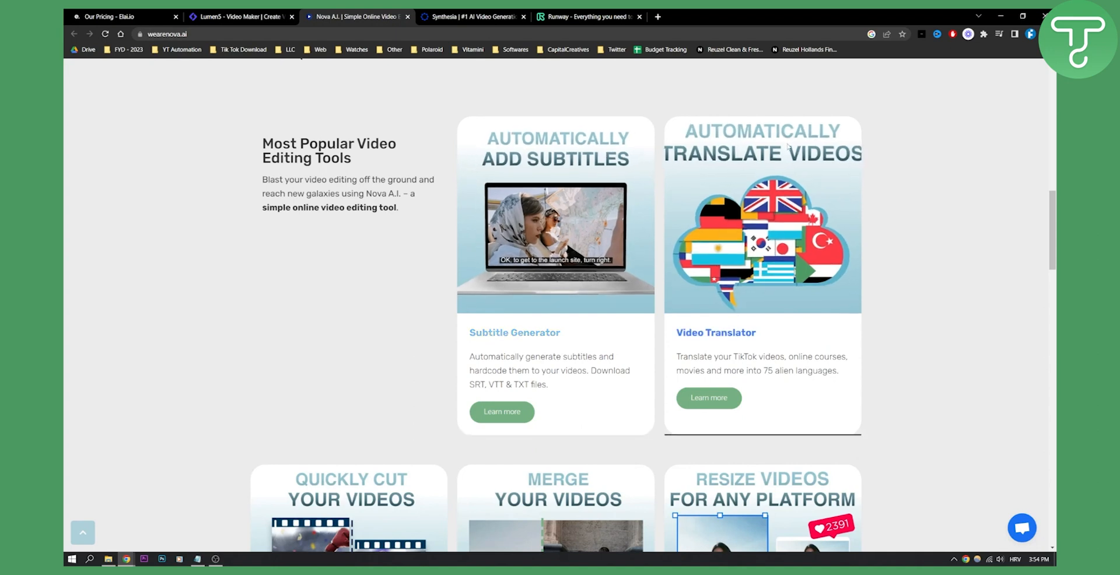
{"action": "scroll", "scroll_direction": "down", "scroll_amount": 3}
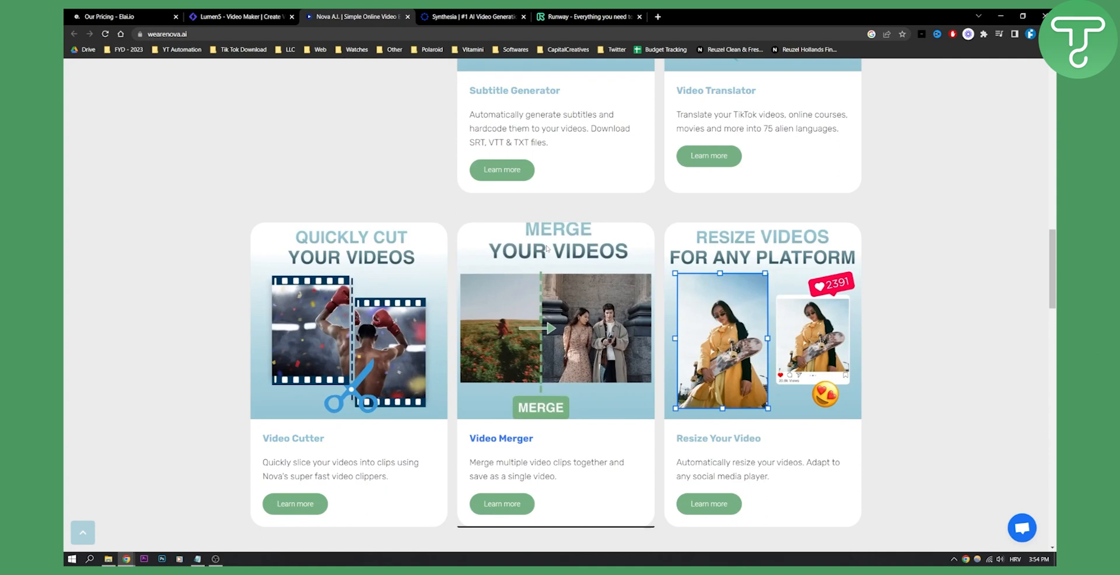
{"action": "mouse_move", "coordinate": [933, 250]}
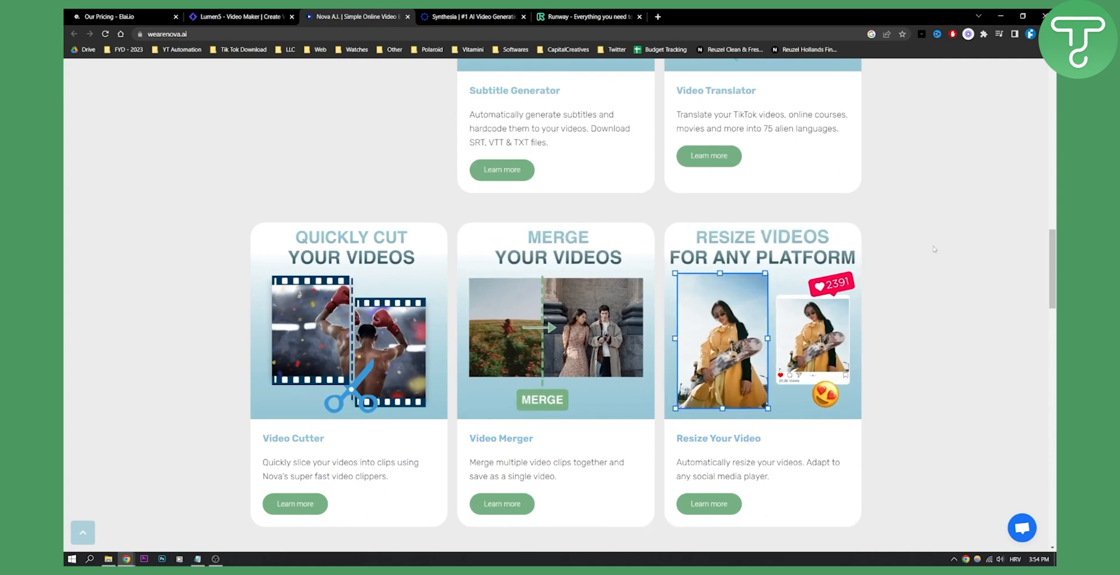
{"action": "mouse_move", "coordinate": [940, 246]}
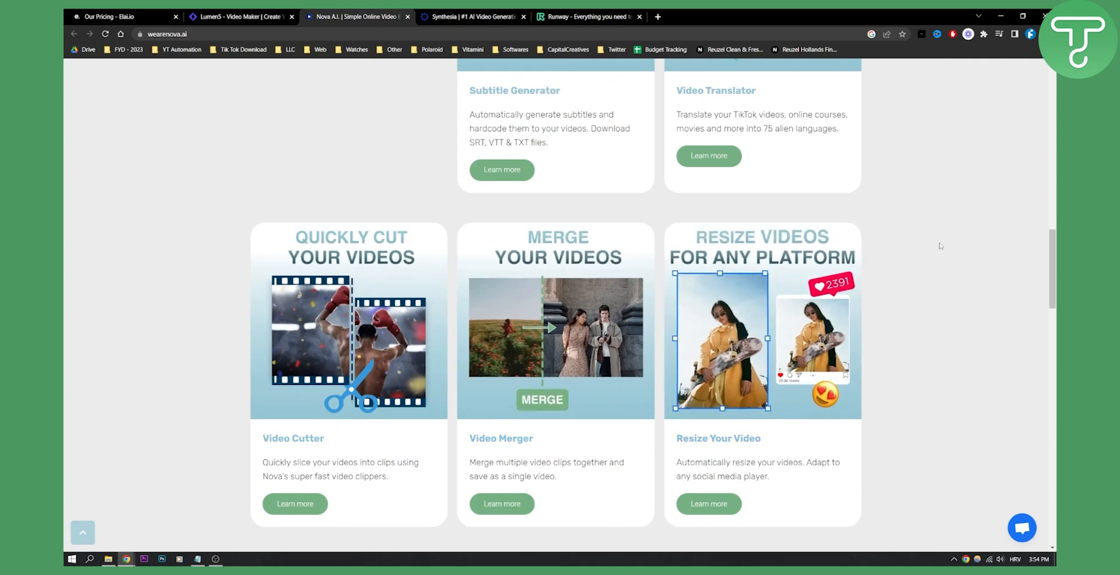
{"action": "mouse_move", "coordinate": [887, 219]}
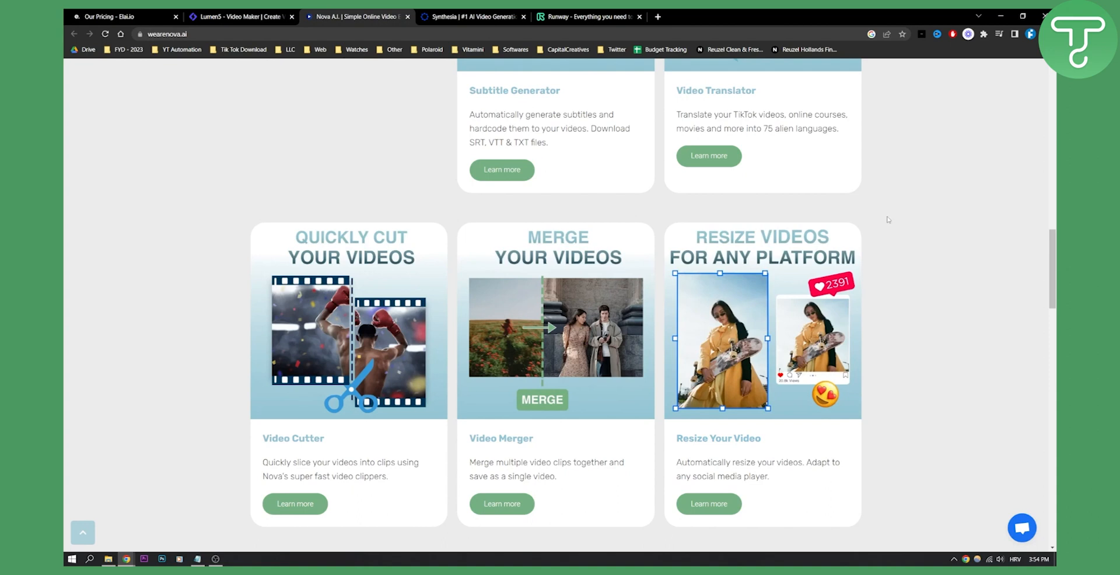
{"action": "scroll", "scroll_direction": "down", "scroll_amount": 3}
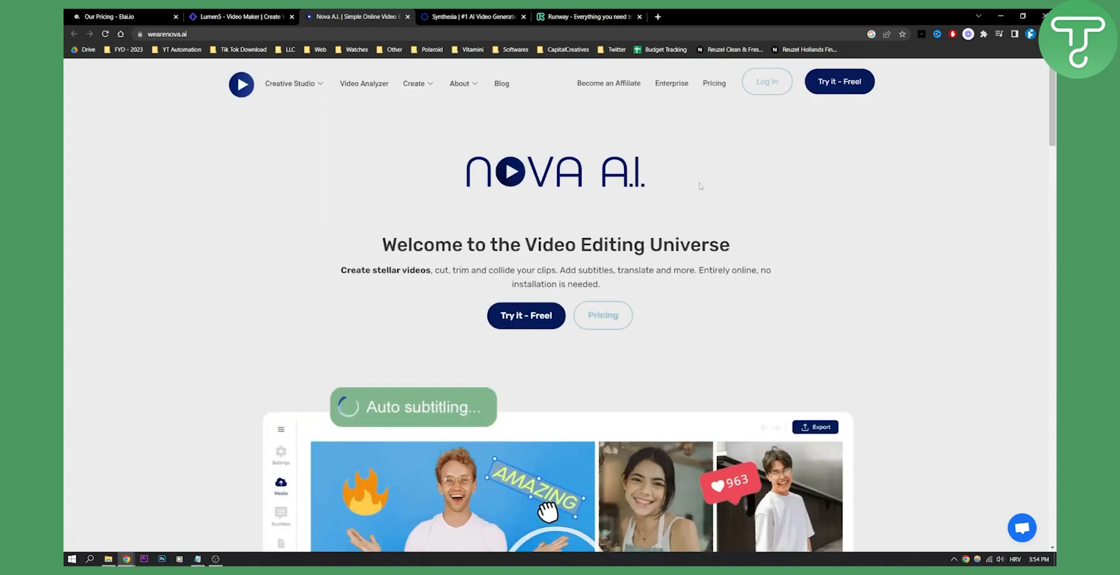
Browse Nova A.I.'s pricing: Free $0, Basic $10, Pro $18 and Business $55 monthly plans.
{"action": "left_click", "coordinate": [714, 83]}
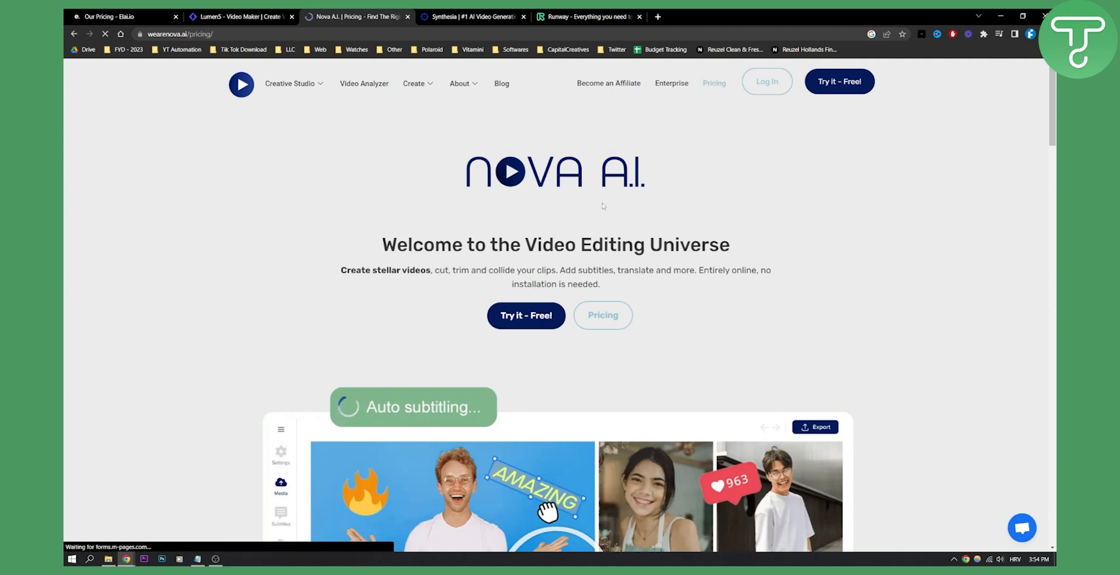
{"action": "scroll", "scroll_direction": "down", "scroll_amount": 3}
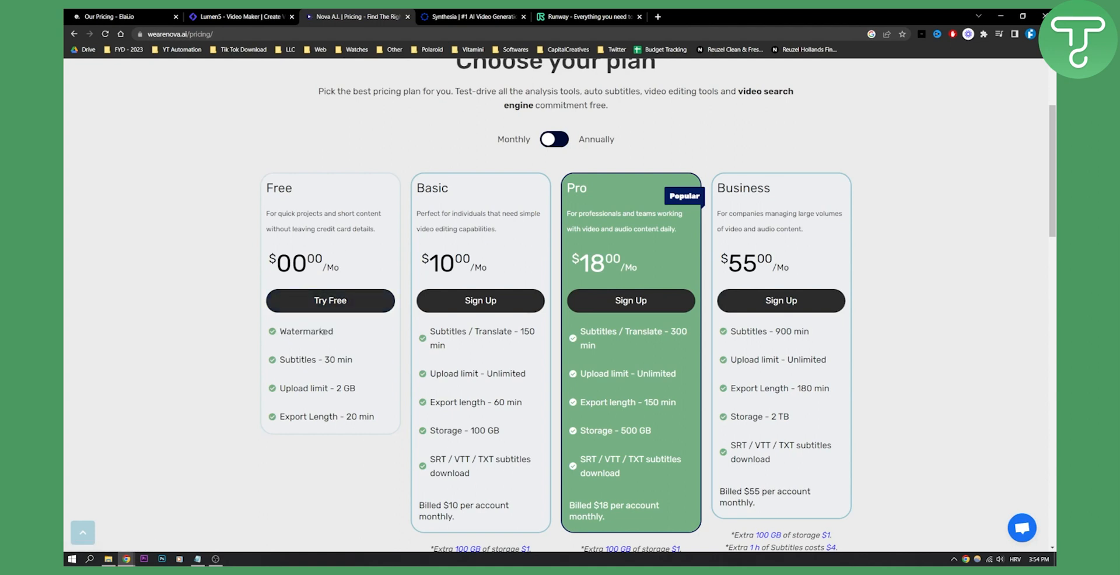
{"action": "mouse_move", "coordinate": [331, 426]}
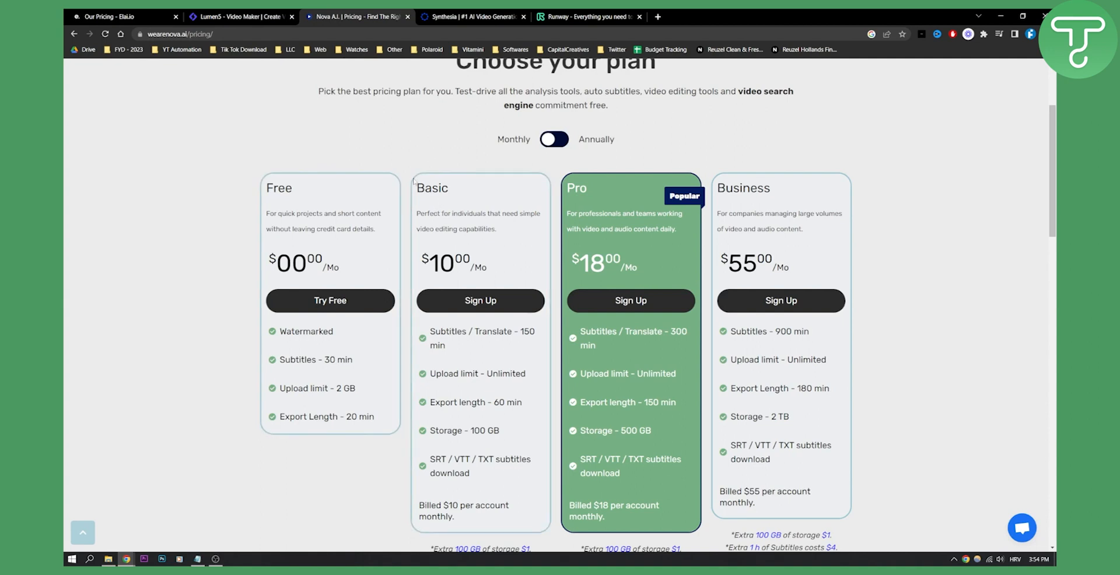
{"action": "scroll", "scroll_direction": "up", "scroll_amount": 3}
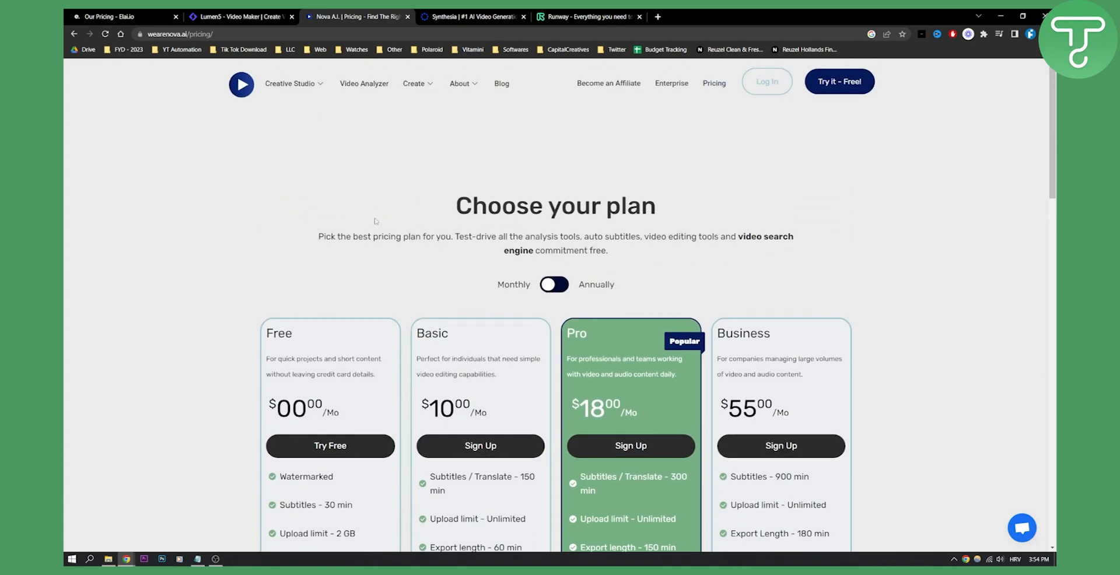
{"action": "mouse_move", "coordinate": [342, 172]}
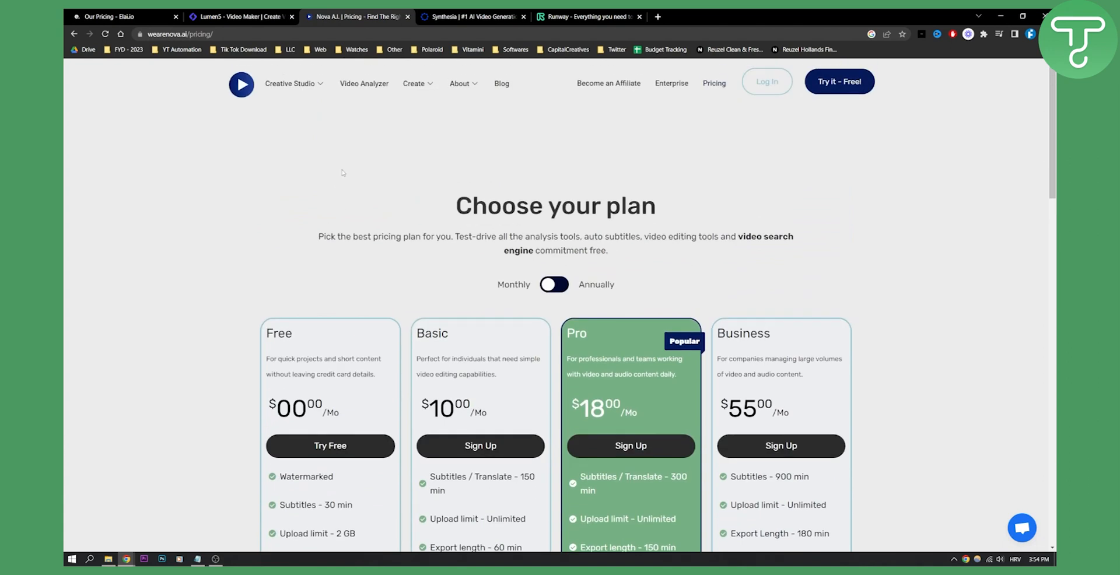
Switch to the Synthesia tab and accept its cookie banner.
{"action": "left_click", "coordinate": [471, 17]}
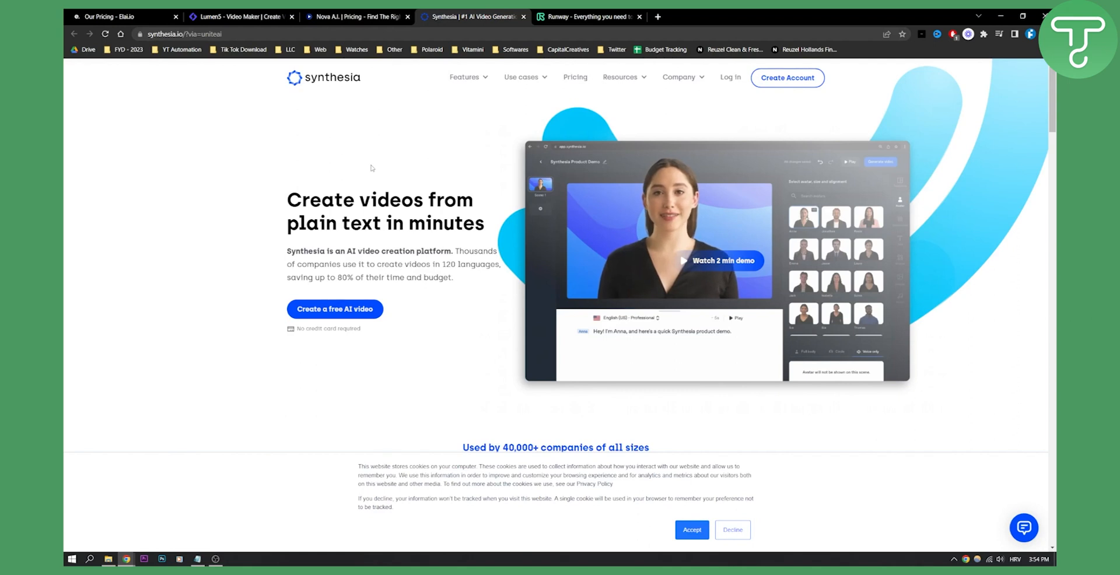
{"action": "mouse_move", "coordinate": [504, 356]}
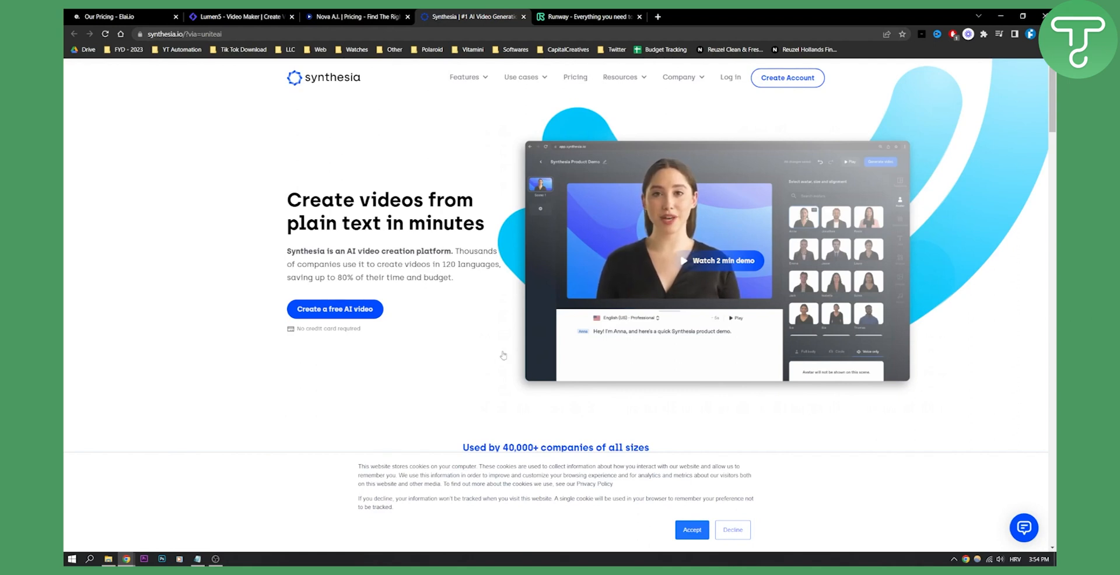
{"action": "left_click", "coordinate": [691, 529]}
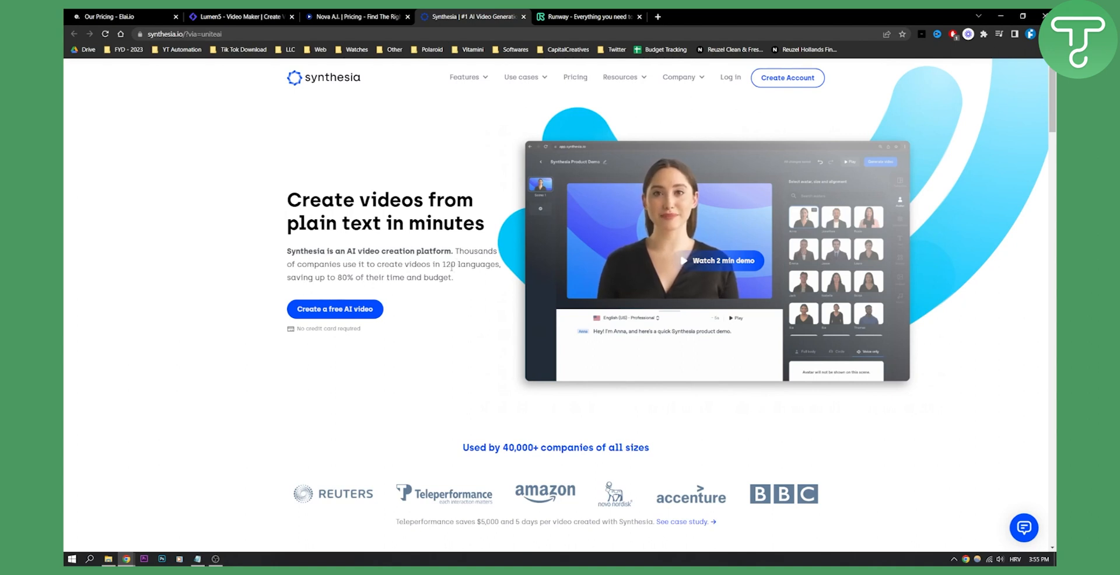
{"action": "mouse_move", "coordinate": [456, 274]}
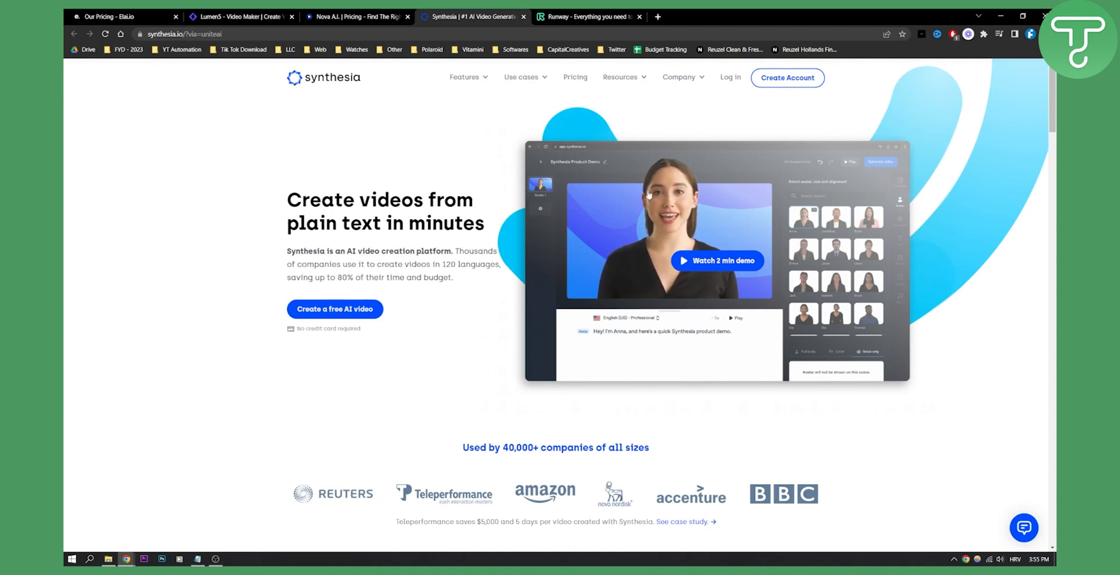
{"action": "scroll", "scroll_direction": "down", "scroll_amount": 3}
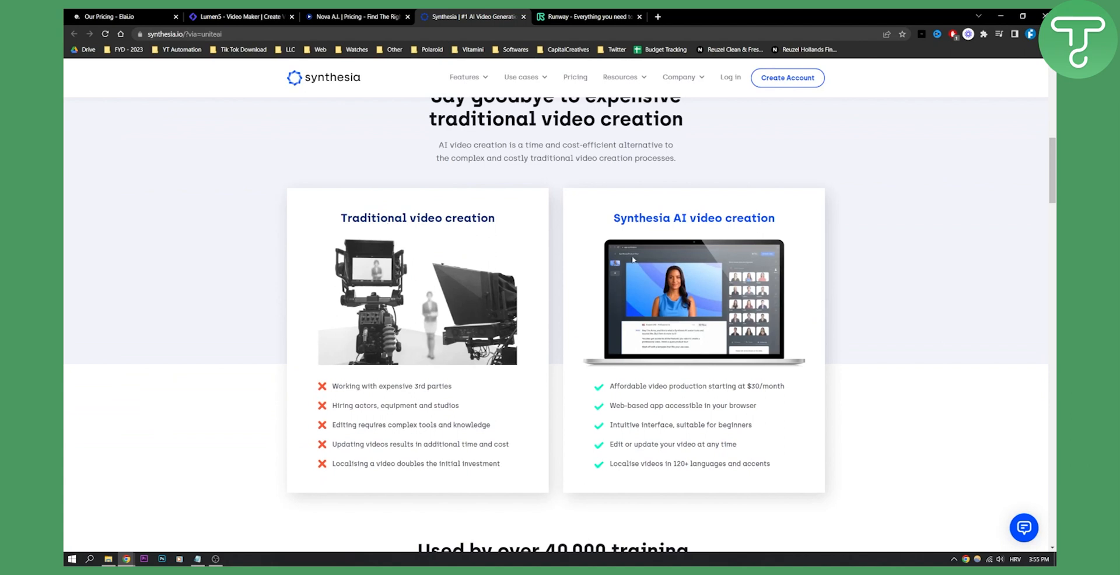
{"action": "mouse_move", "coordinate": [693, 281]}
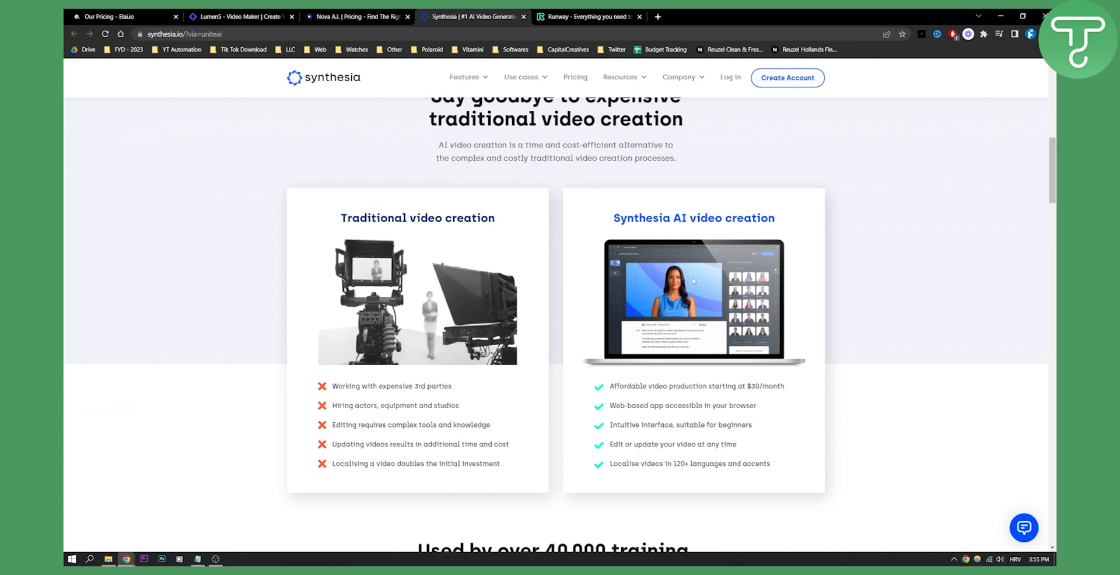
{"action": "scroll", "scroll_direction": "down", "scroll_amount": 3}
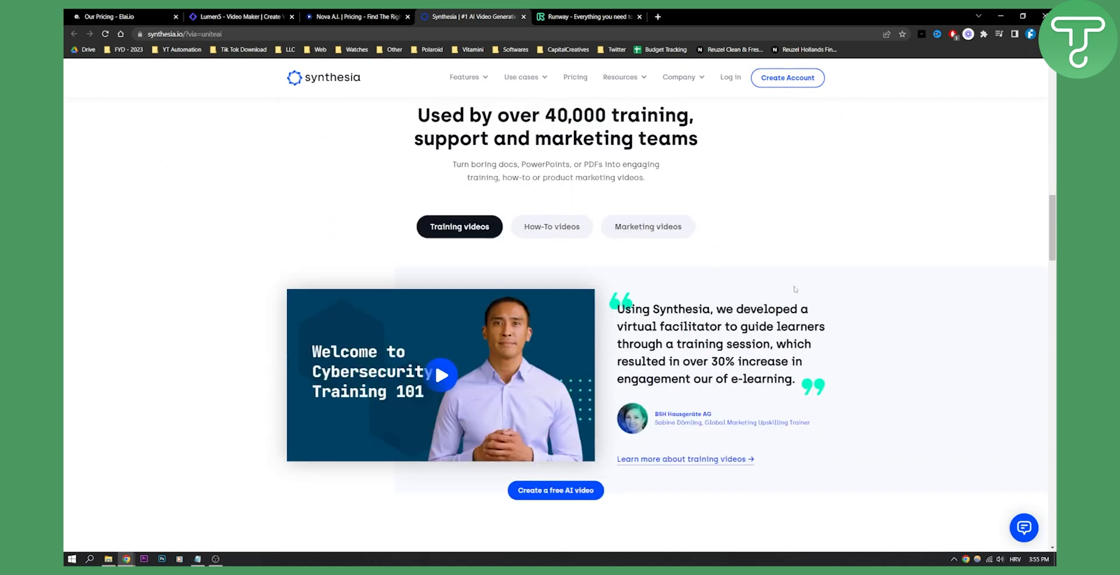
{"action": "scroll", "scroll_direction": "up", "scroll_amount": 3}
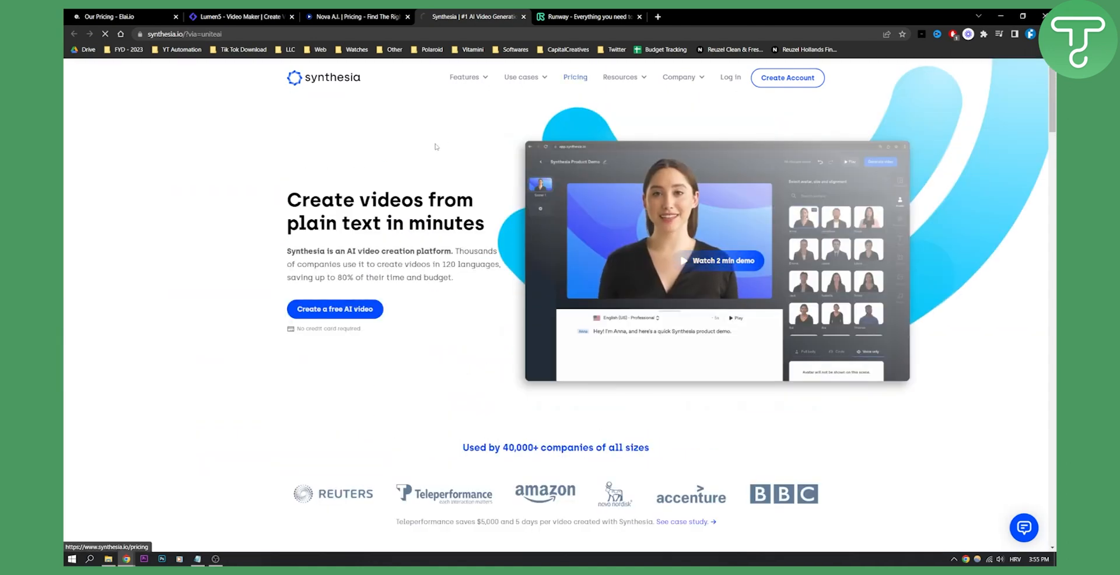
{"action": "left_click", "coordinate": [575, 76]}
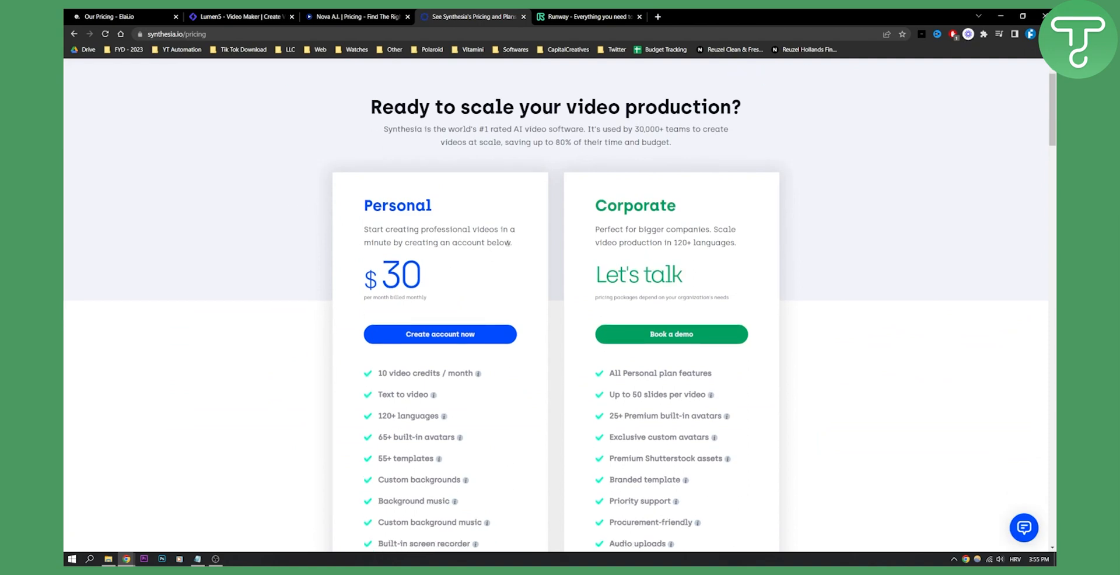
{"action": "scroll", "scroll_direction": "down", "scroll_amount": 3}
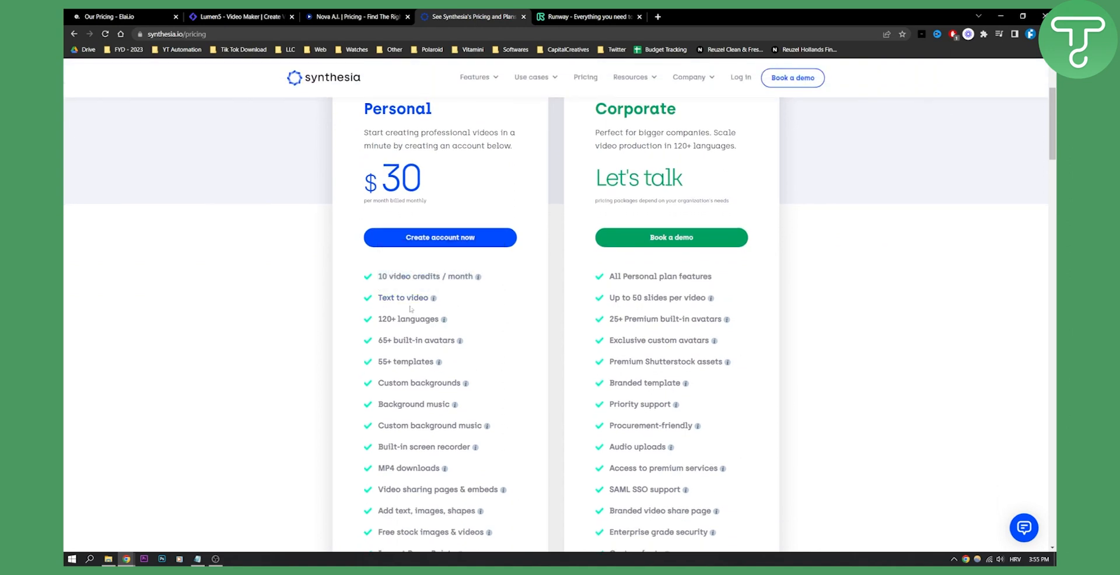
{"action": "mouse_move", "coordinate": [483, 307]}
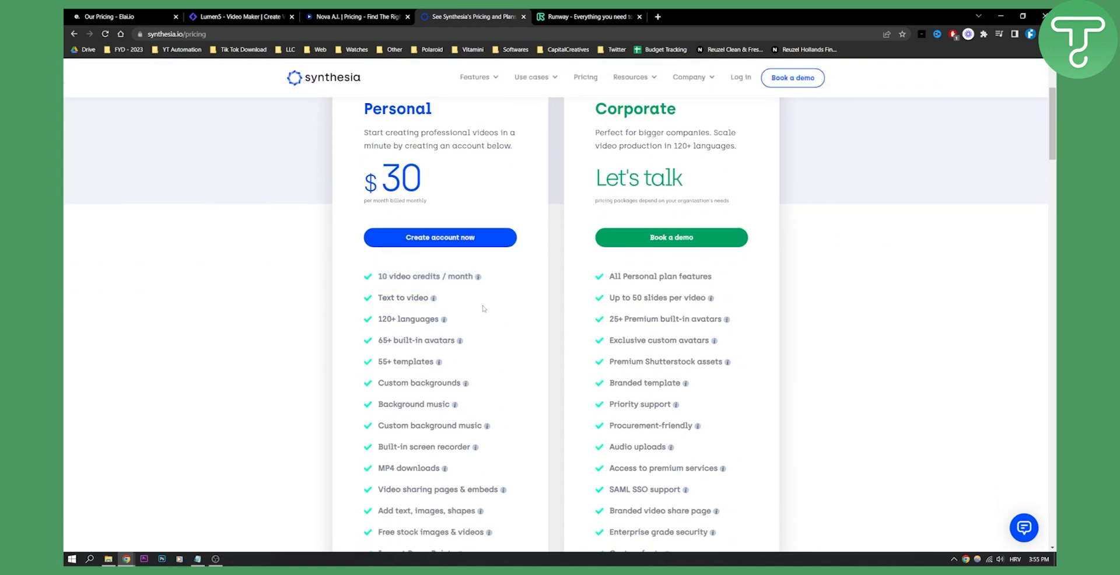
{"action": "scroll", "scroll_direction": "down", "scroll_amount": 3}
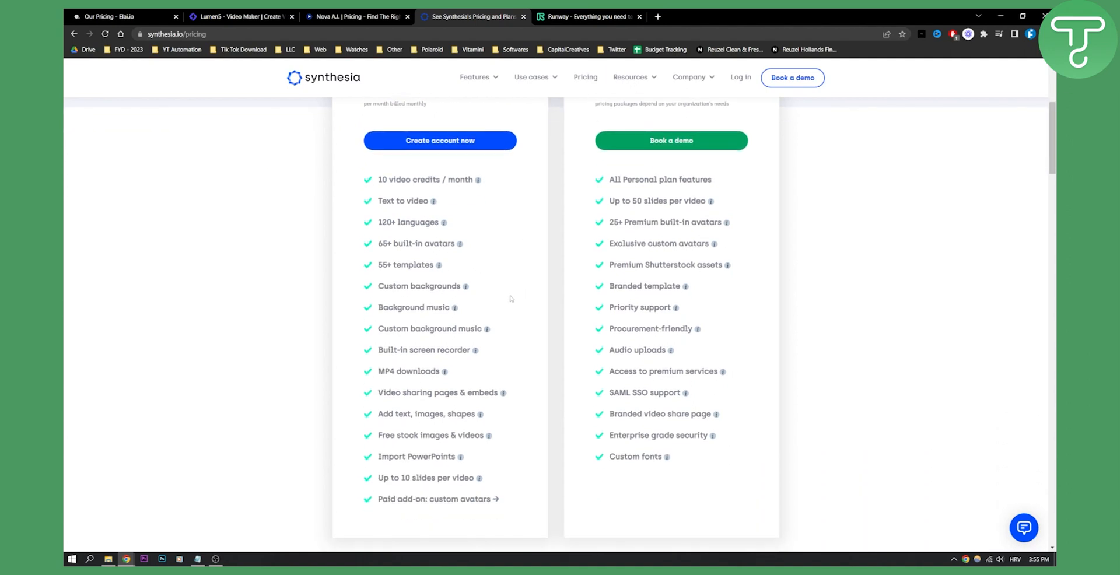
{"action": "mouse_move", "coordinate": [477, 260]}
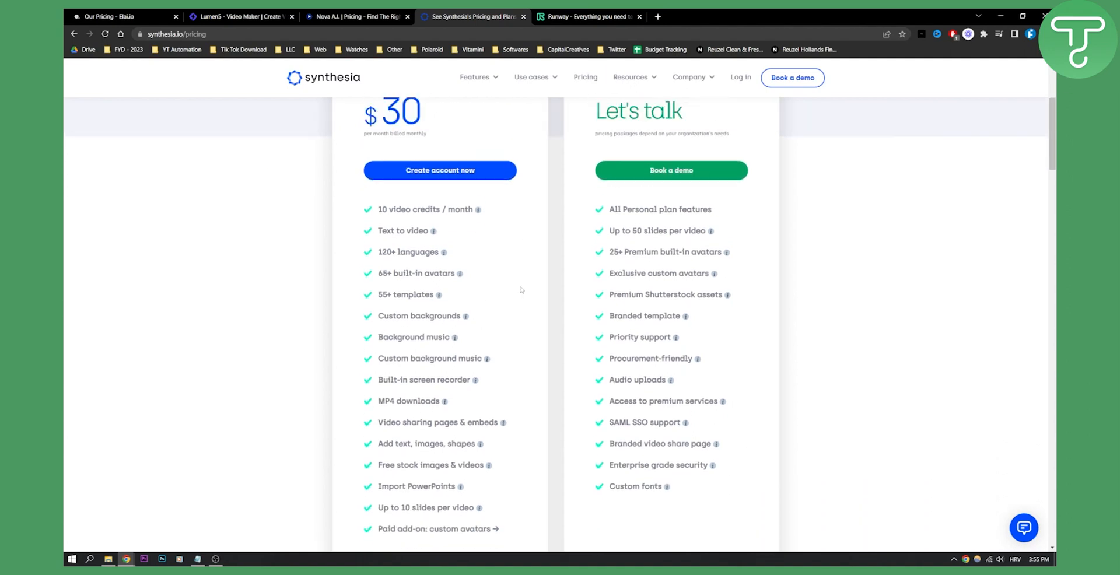
{"action": "scroll", "scroll_direction": "up", "scroll_amount": 3}
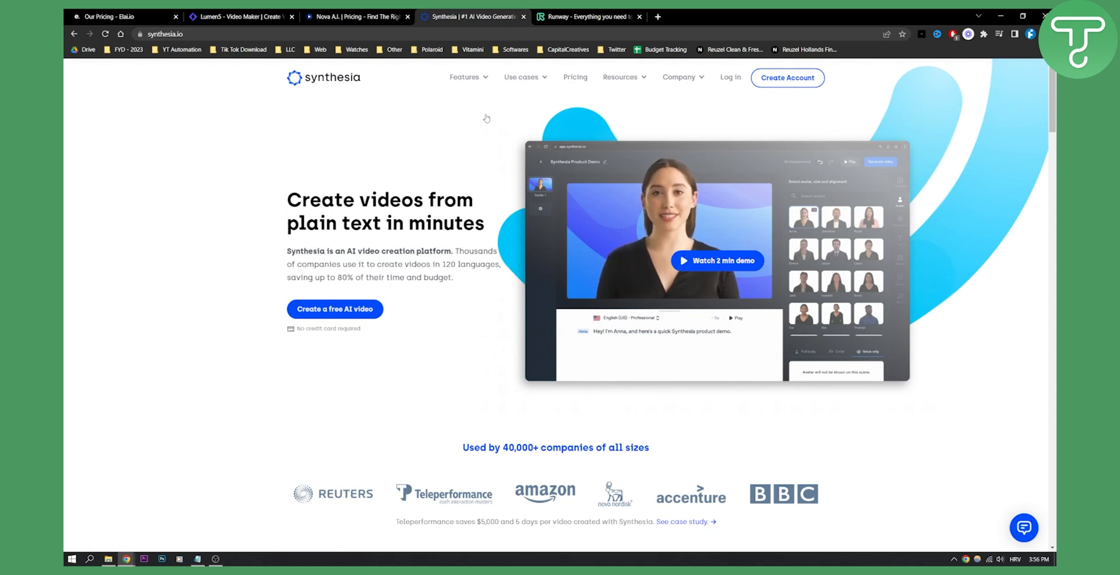
Tour Runway's homepage demos, typing 'oil painting' into a demo, down to the AI Magic Tools gallery.
{"action": "left_click", "coordinate": [586, 17]}
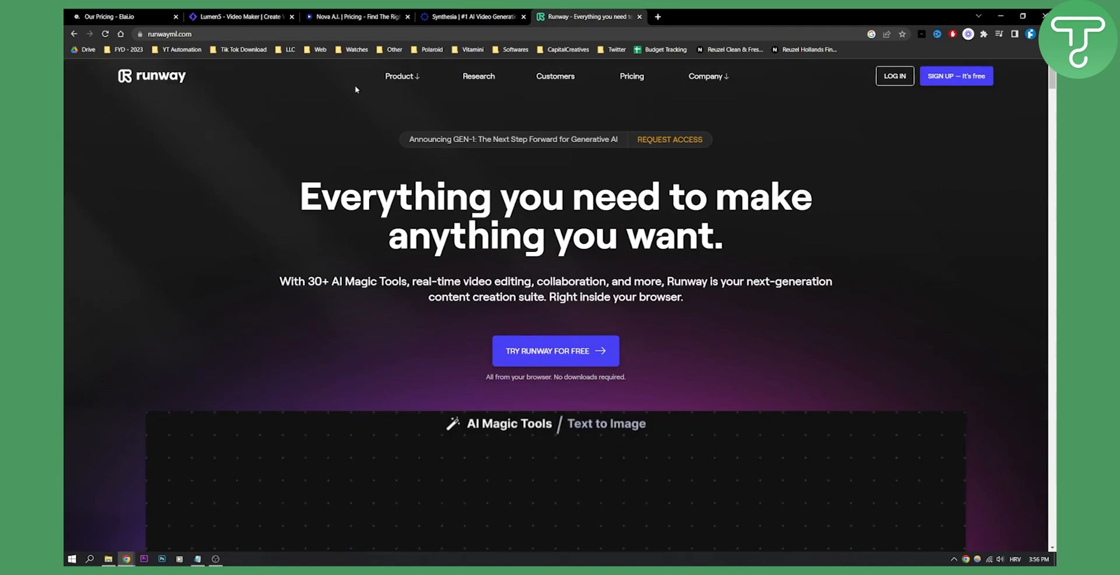
{"action": "mouse_move", "coordinate": [285, 142]}
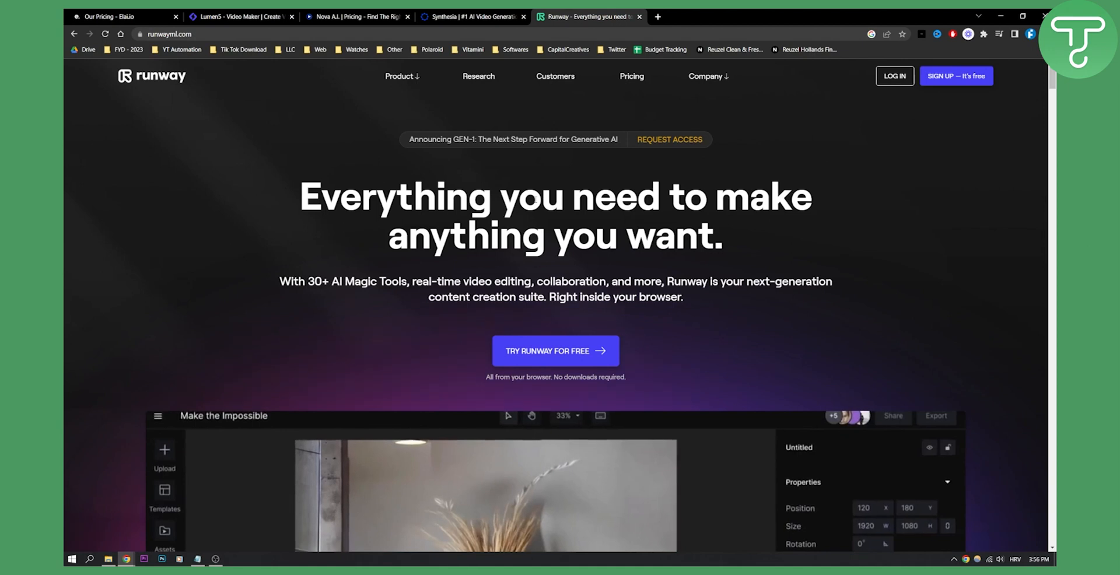
{"action": "scroll", "scroll_direction": "down", "scroll_amount": 3}
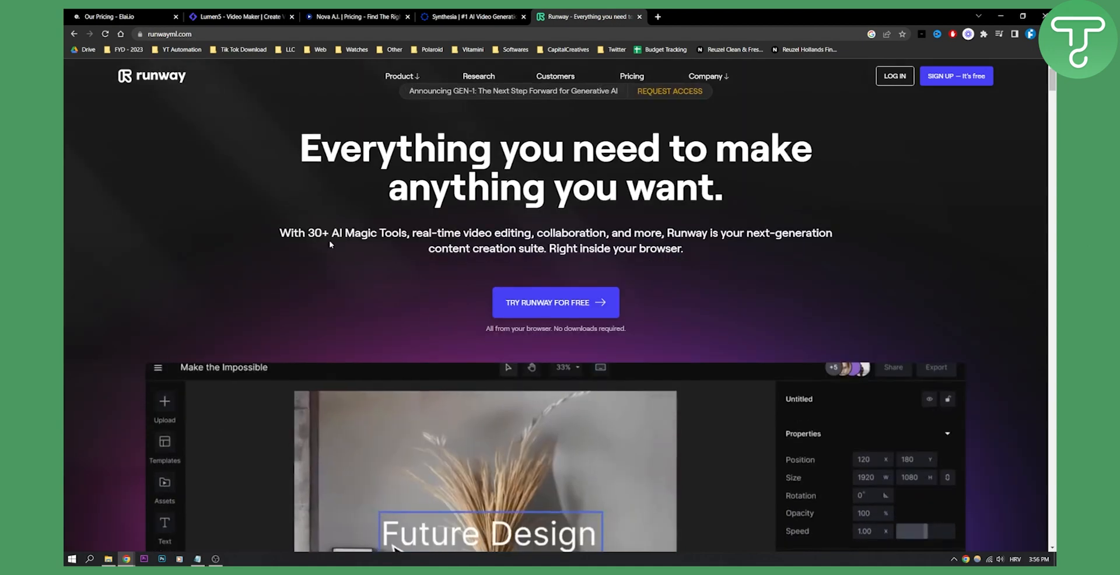
{"action": "scroll", "scroll_direction": "down", "scroll_amount": 3}
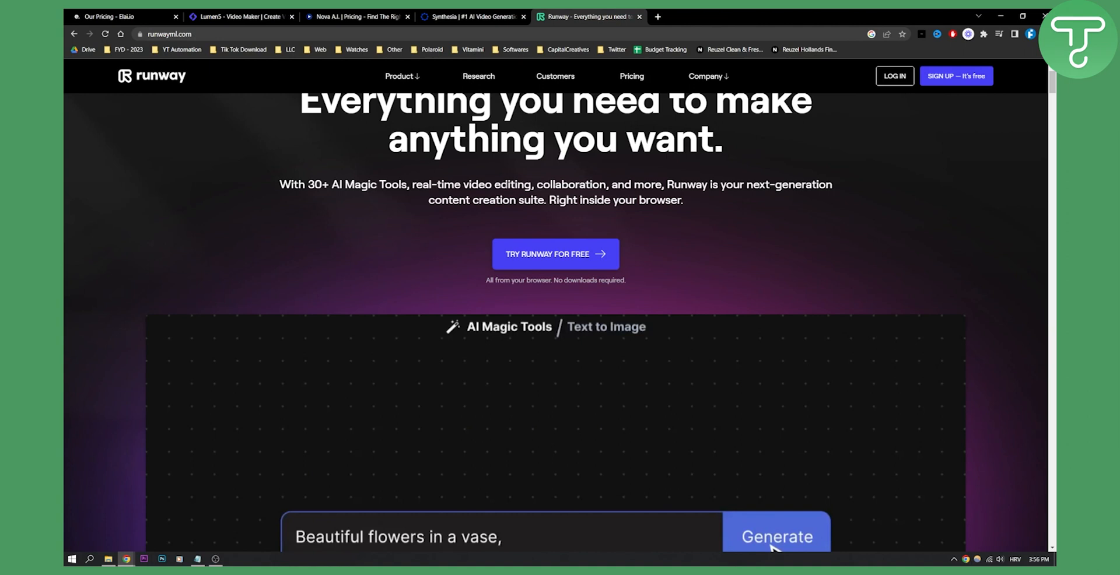
{"action": "type", "text": "oil painting"}
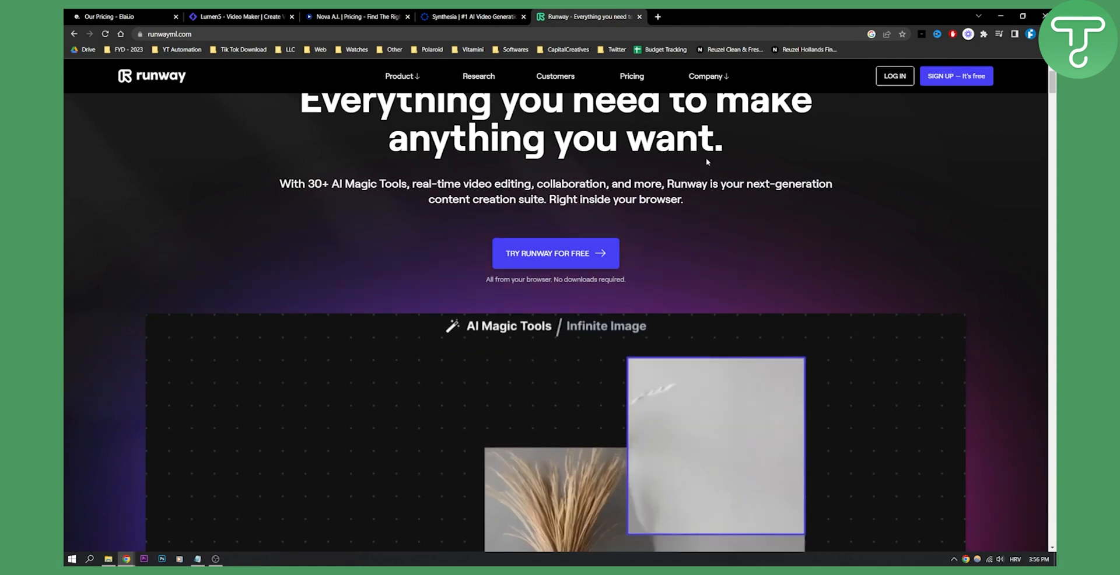
{"action": "scroll", "scroll_direction": "down", "scroll_amount": 3}
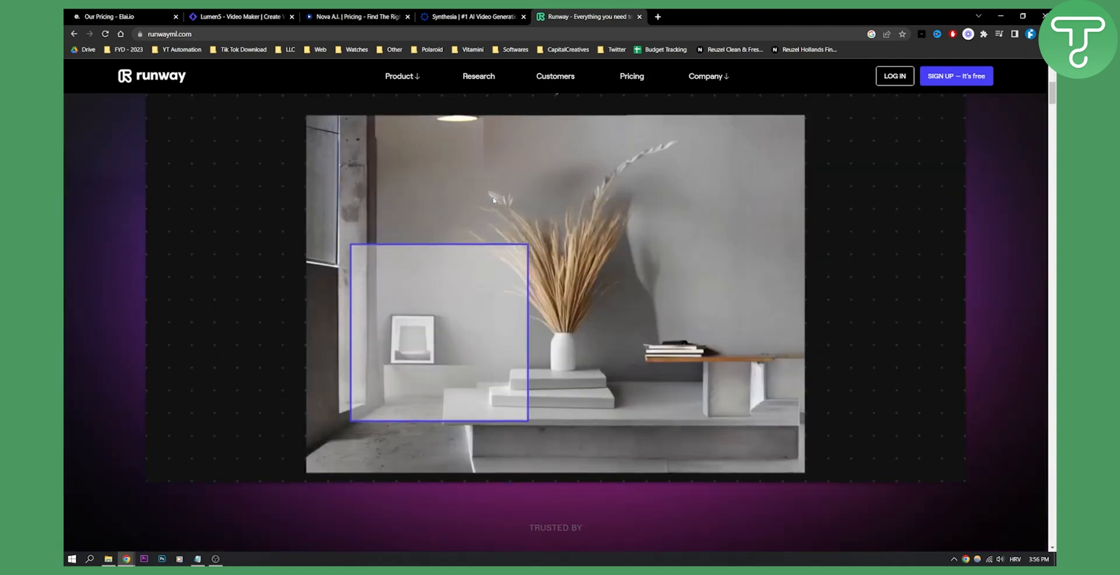
{"action": "scroll", "scroll_direction": "down", "scroll_amount": 3}
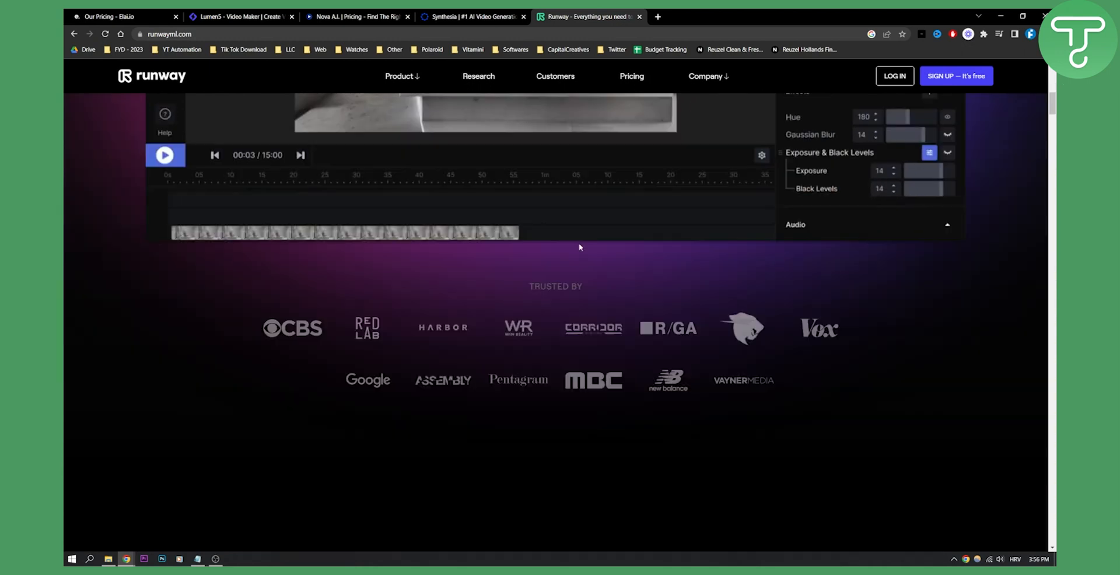
{"action": "scroll", "scroll_direction": "down", "scroll_amount": 3}
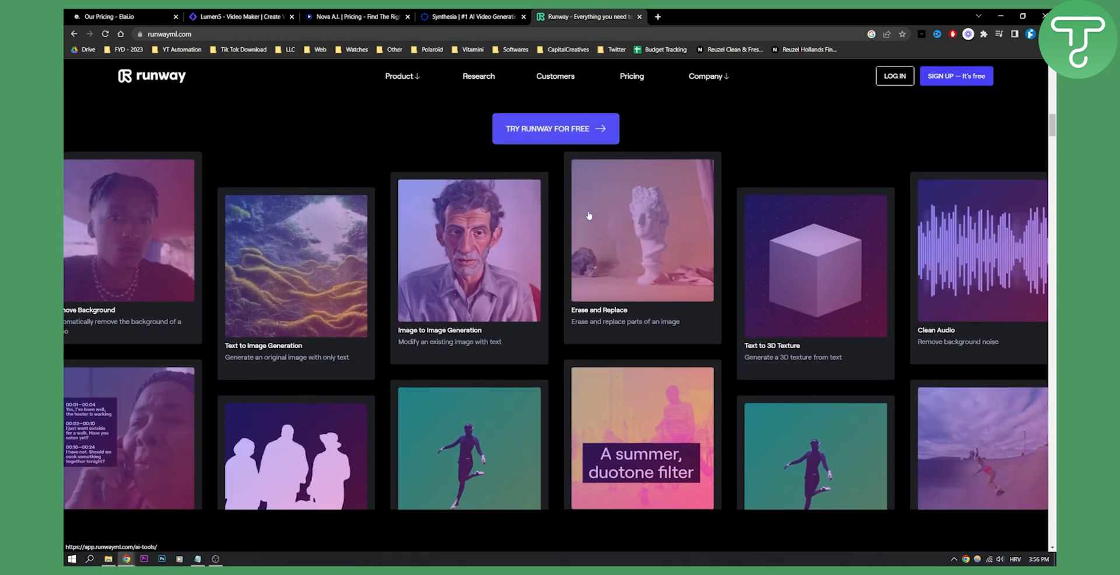
{"action": "scroll", "scroll_direction": "down", "scroll_amount": 3}
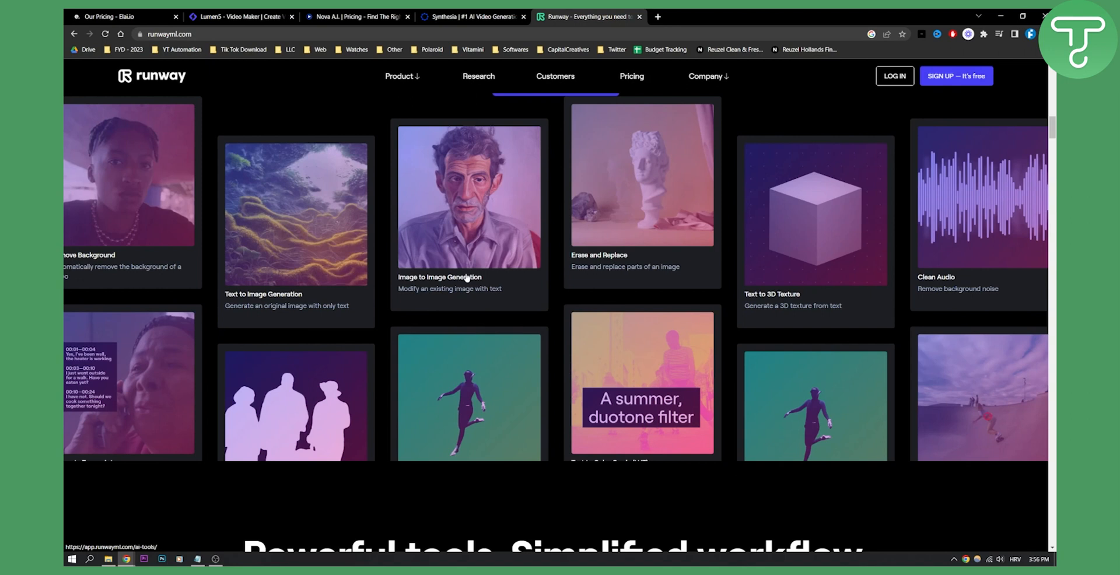
{"action": "scroll", "scroll_direction": "down", "scroll_amount": 3}
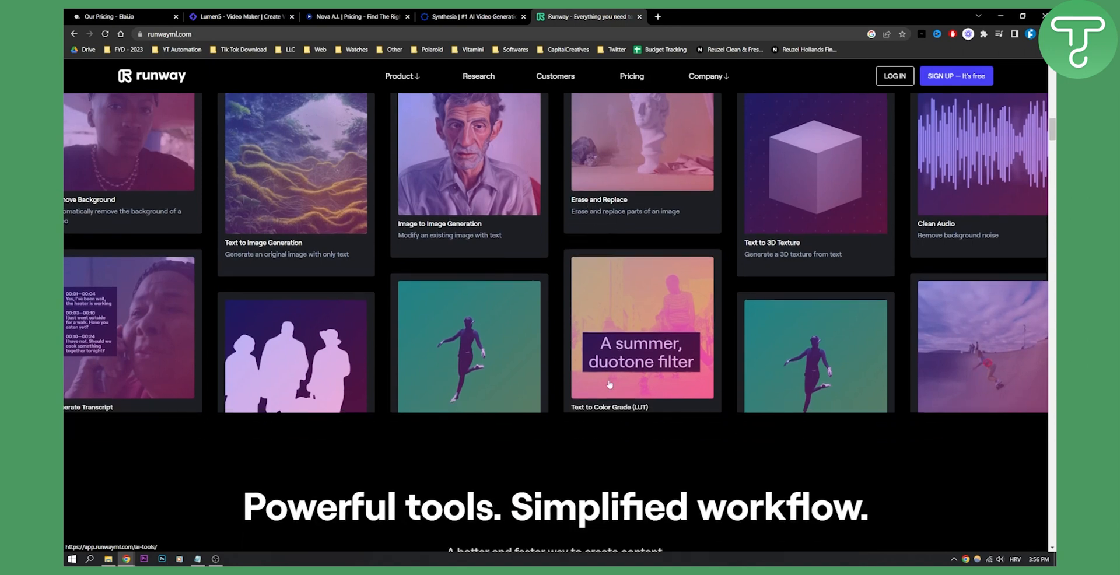
{"action": "mouse_move", "coordinate": [785, 250]}
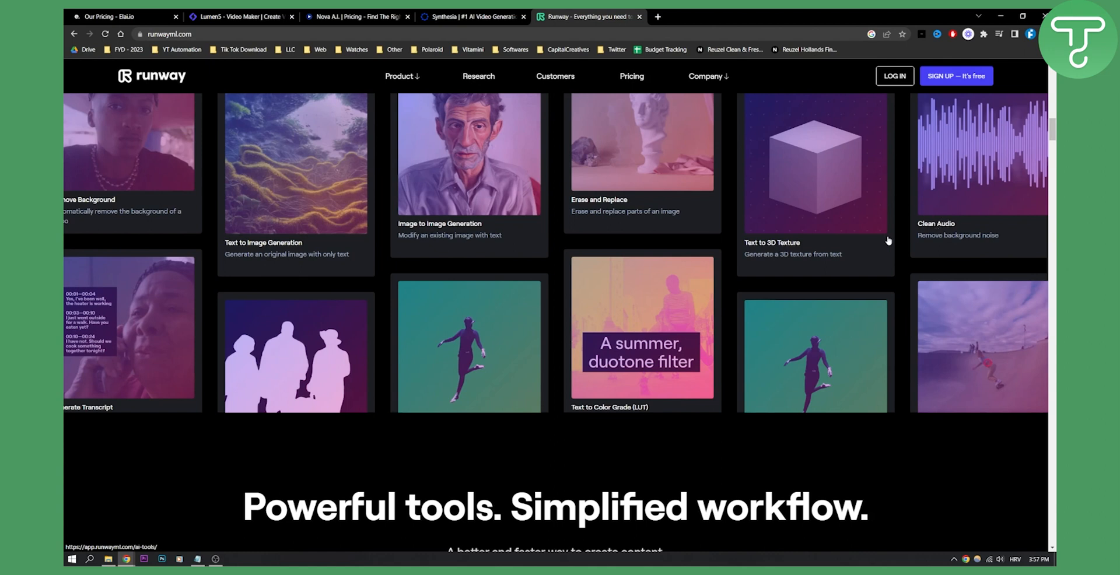
{"action": "scroll", "scroll_direction": "down", "scroll_amount": 3}
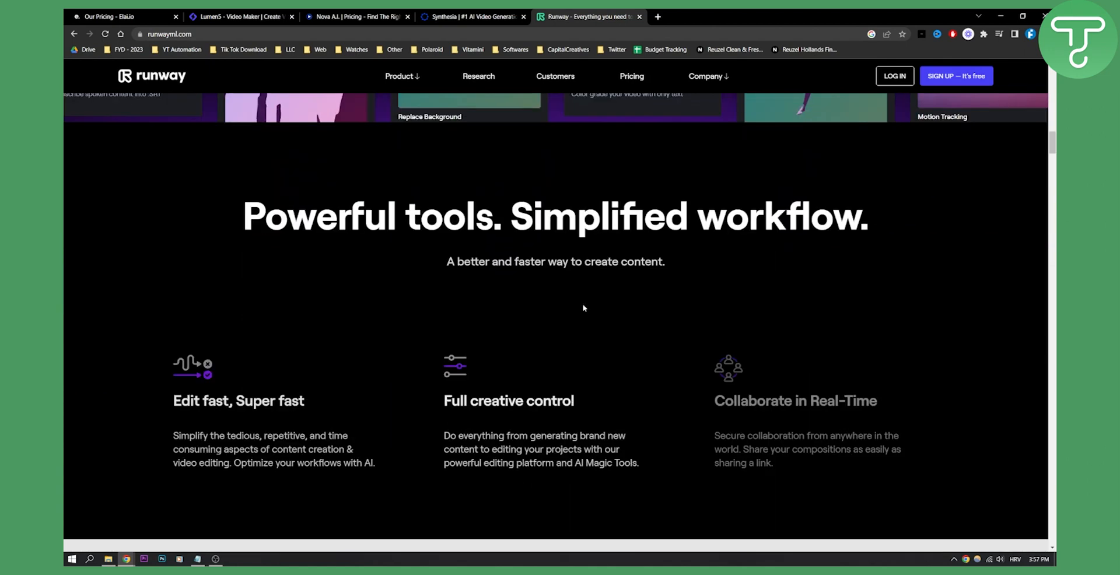
{"action": "scroll", "scroll_direction": "down", "scroll_amount": 3}
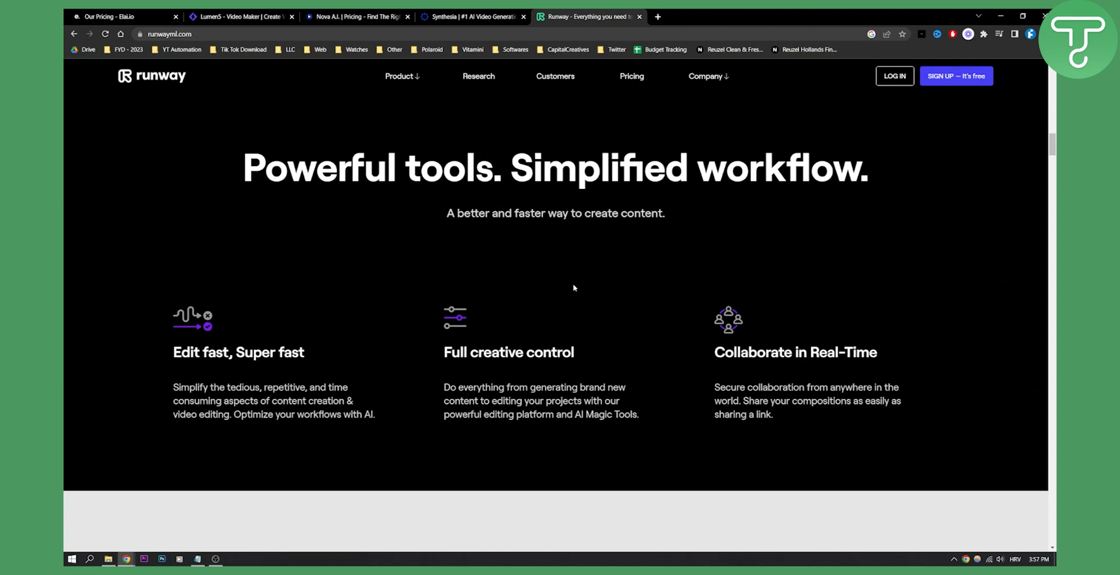
{"action": "scroll", "scroll_direction": "down", "scroll_amount": 3}
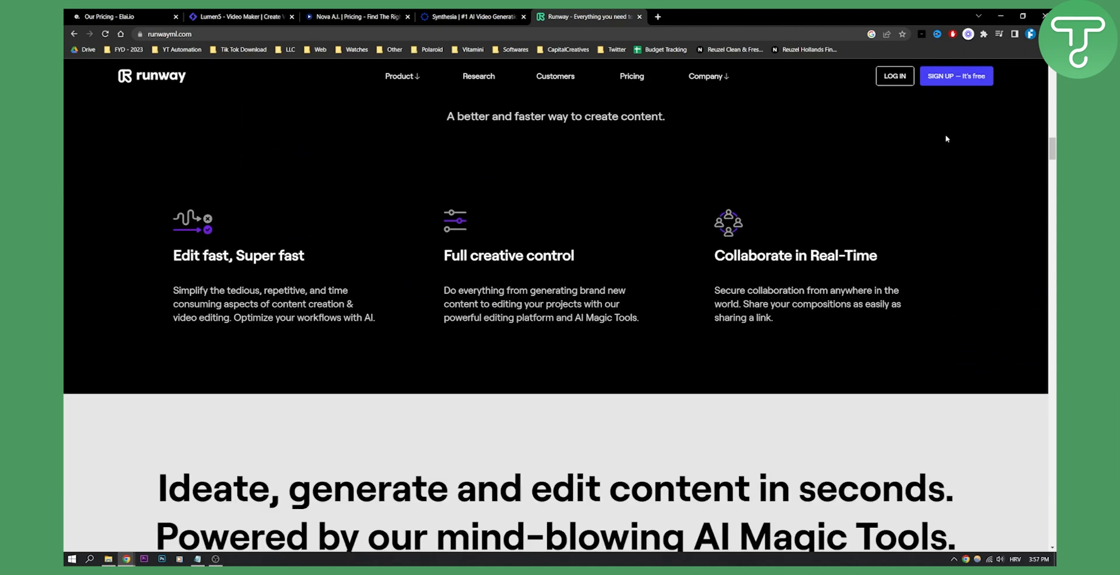
{"action": "scroll", "scroll_direction": "down", "scroll_amount": 3}
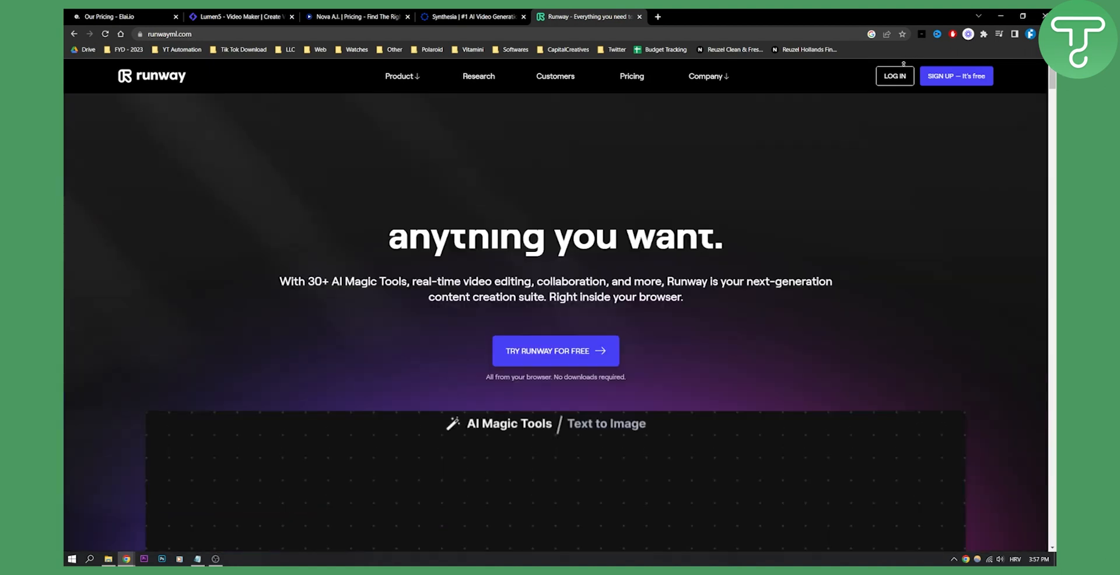
View Runway's pricing: Starter Free, Pro $12, Team $28 and Enterprise 'Contact us'.
{"action": "left_click", "coordinate": [631, 76]}
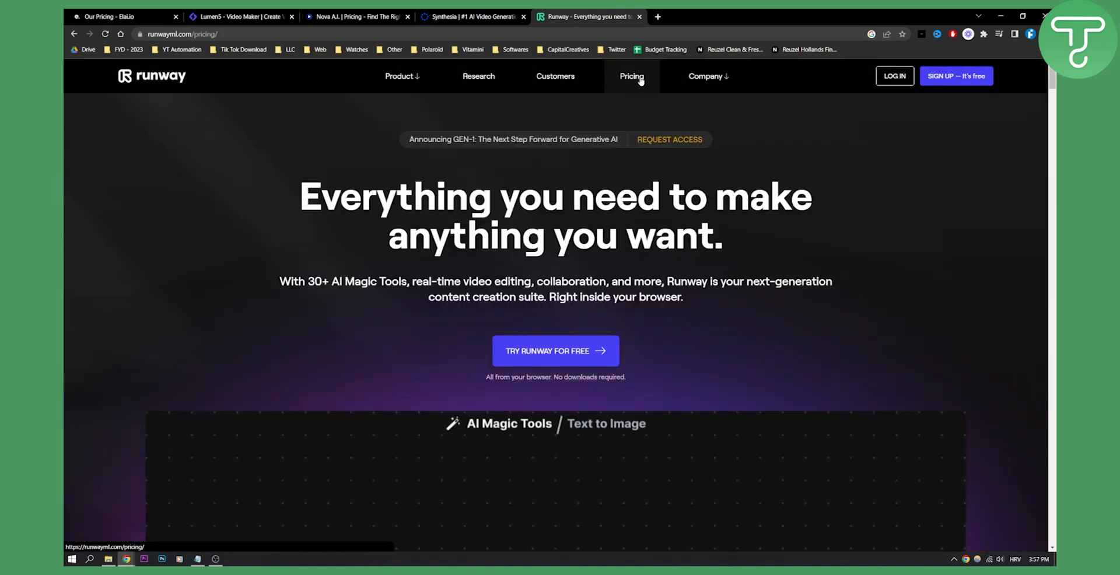
{"action": "left_click", "coordinate": [631, 76]}
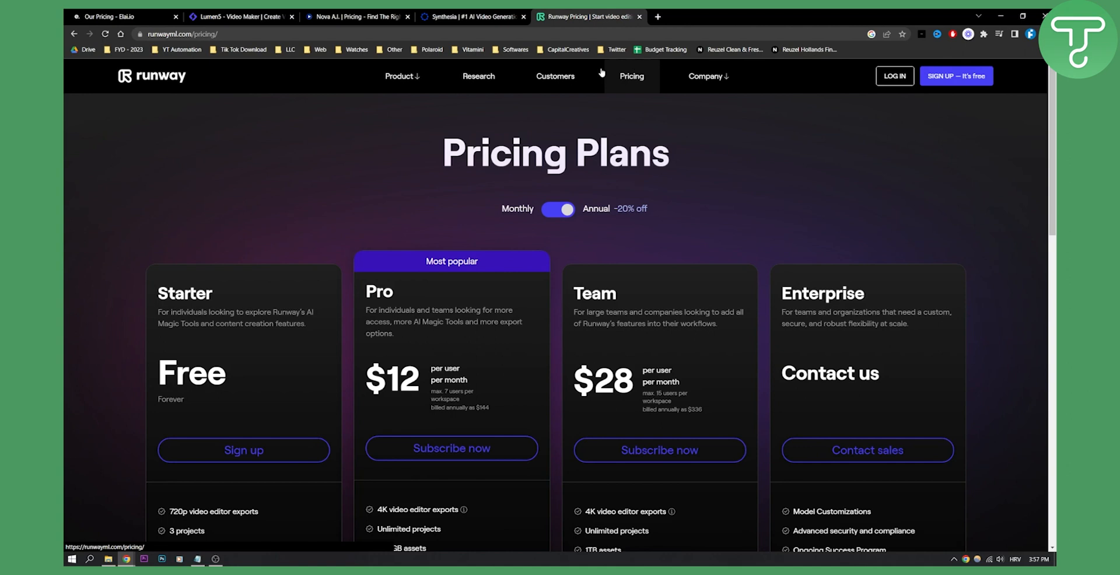
{"action": "scroll", "scroll_direction": "down", "scroll_amount": 3}
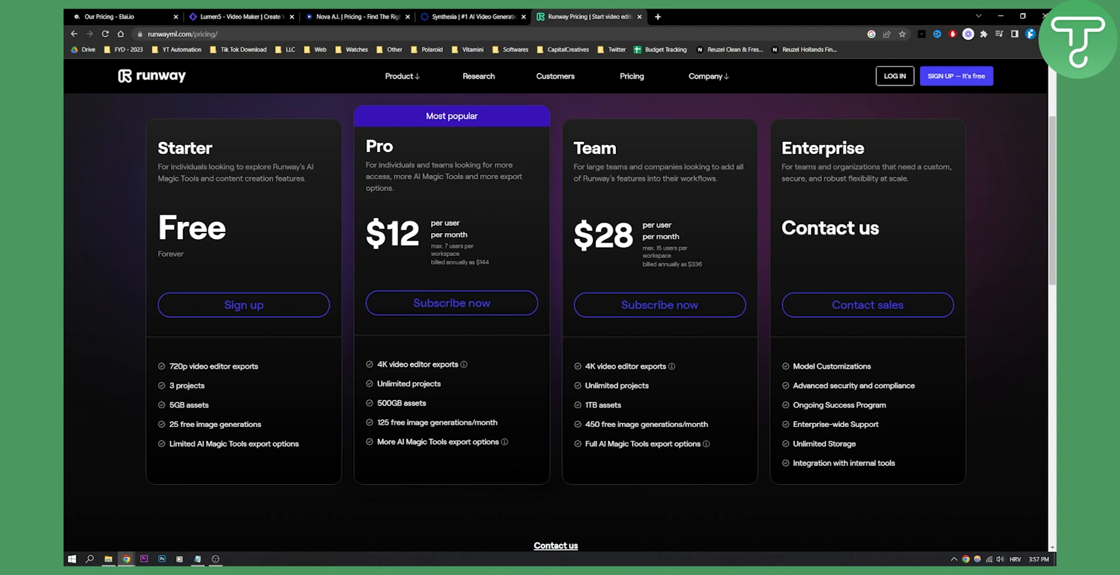
{"action": "mouse_move", "coordinate": [263, 371]}
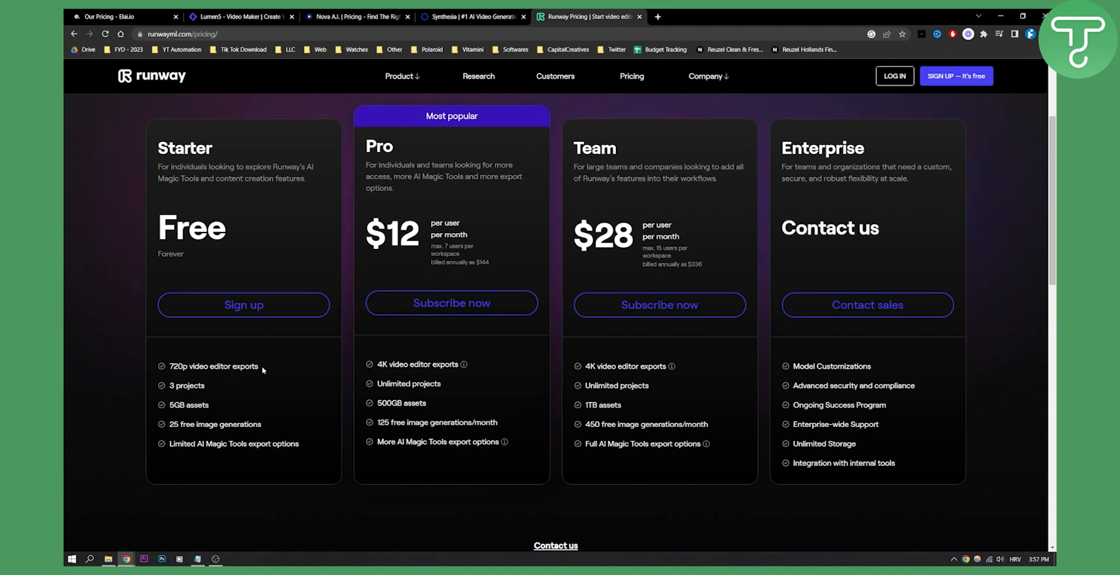
{"action": "mouse_move", "coordinate": [430, 223]}
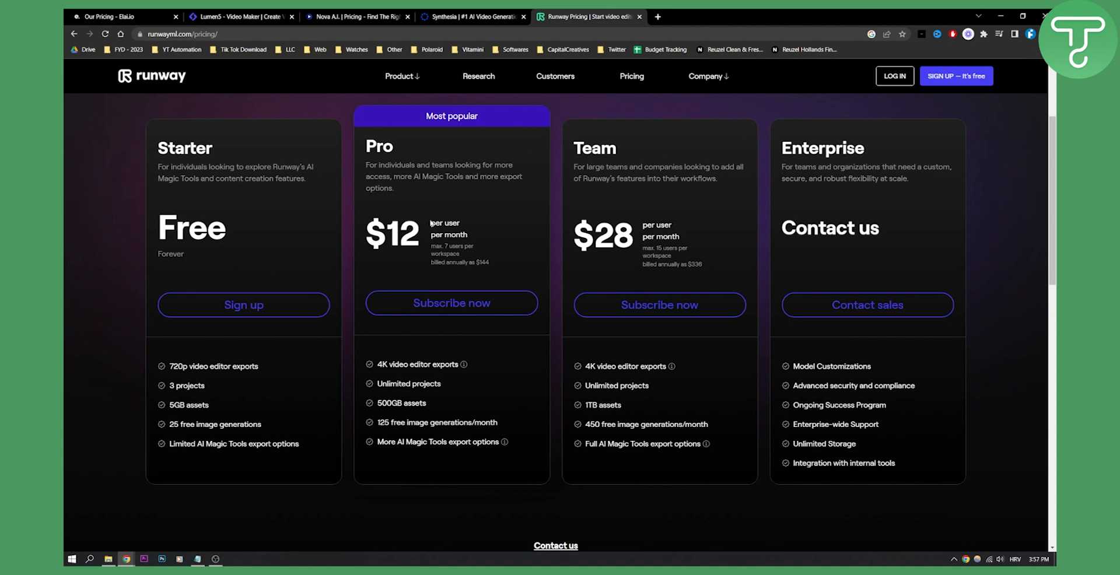
{"action": "mouse_move", "coordinate": [431, 223]}
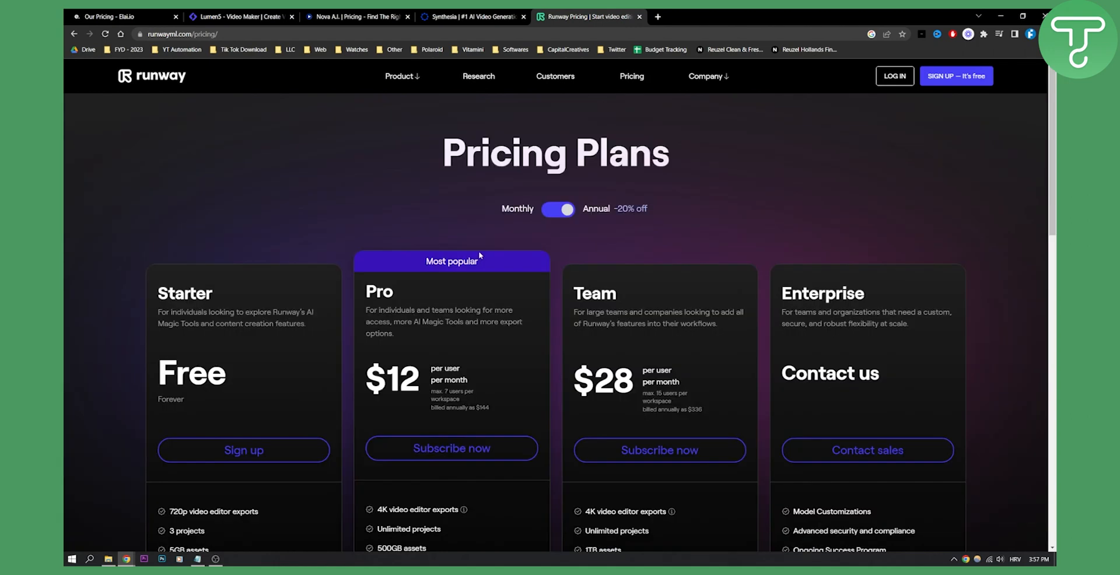
{"action": "mouse_move", "coordinate": [416, 152]}
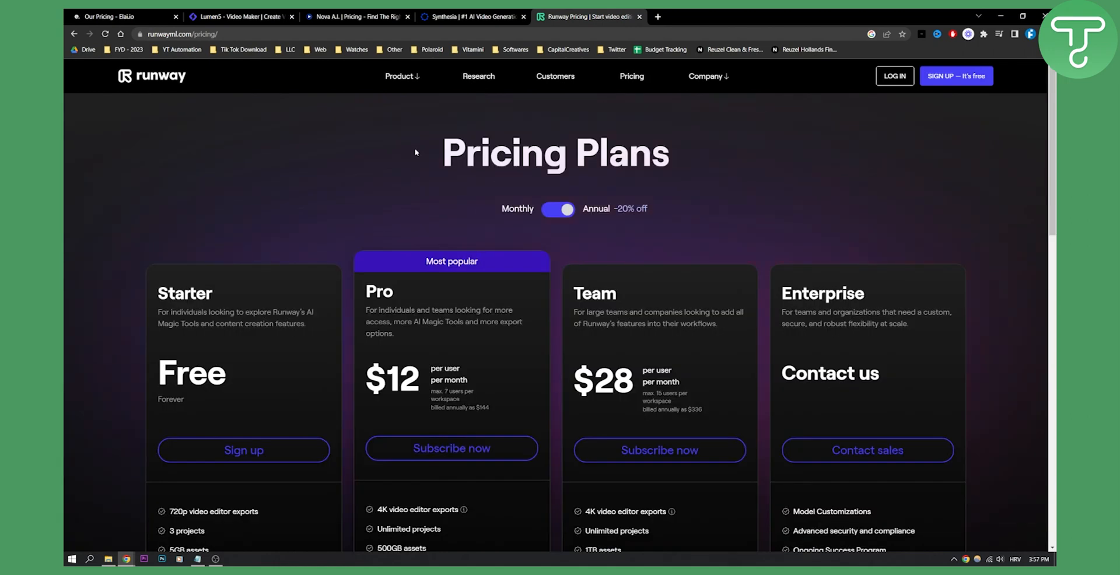